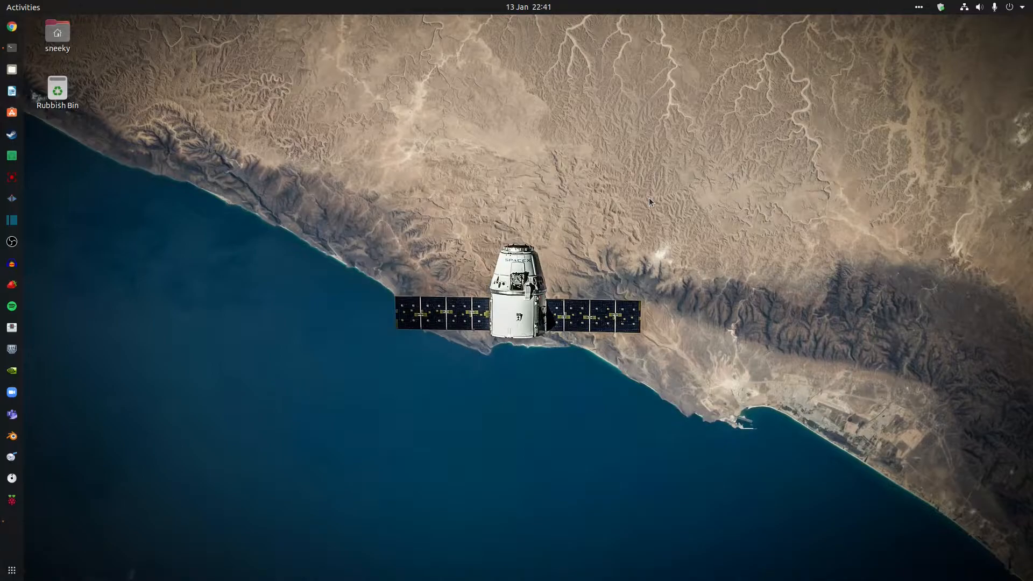
Launch a GNOME Terminal window from the dock icon.
click(11, 48)
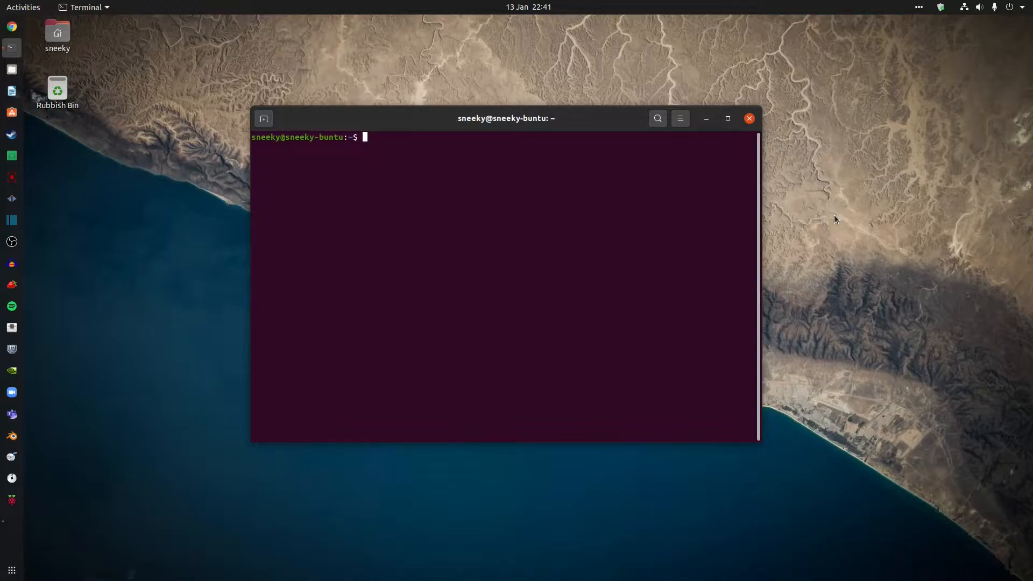
mouse_move(399, 287)
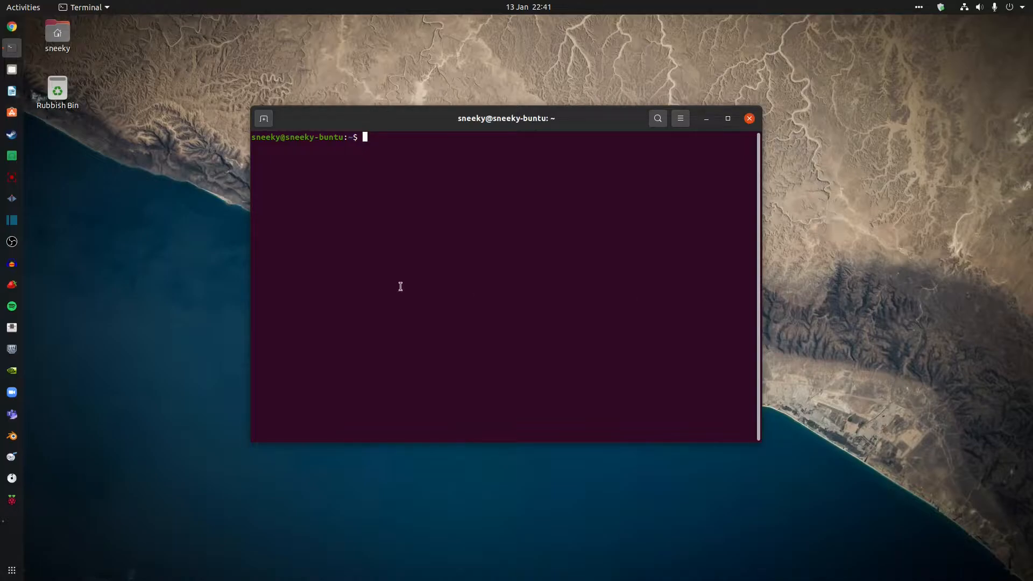
mouse_move(126, 140)
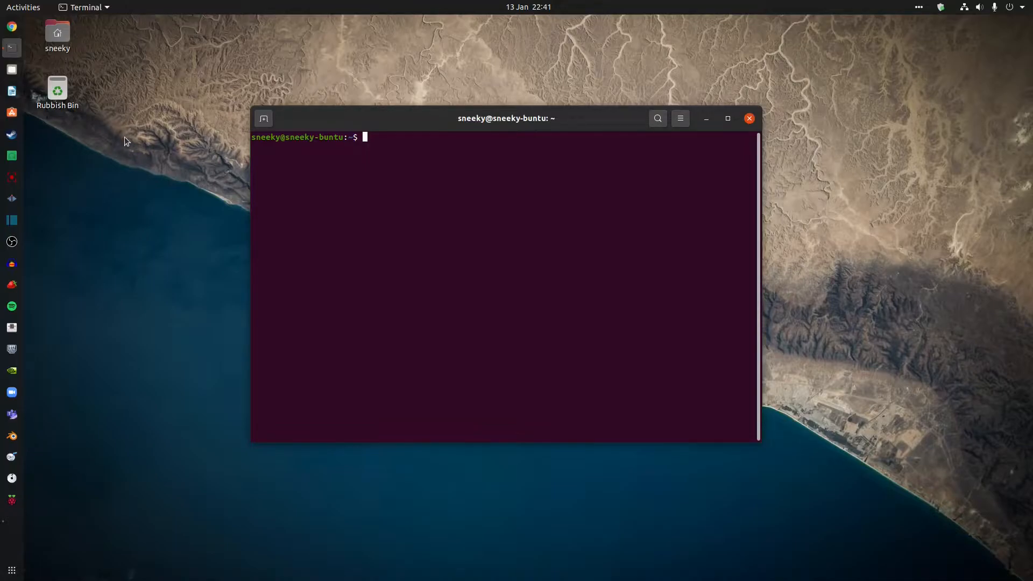
click(749, 118)
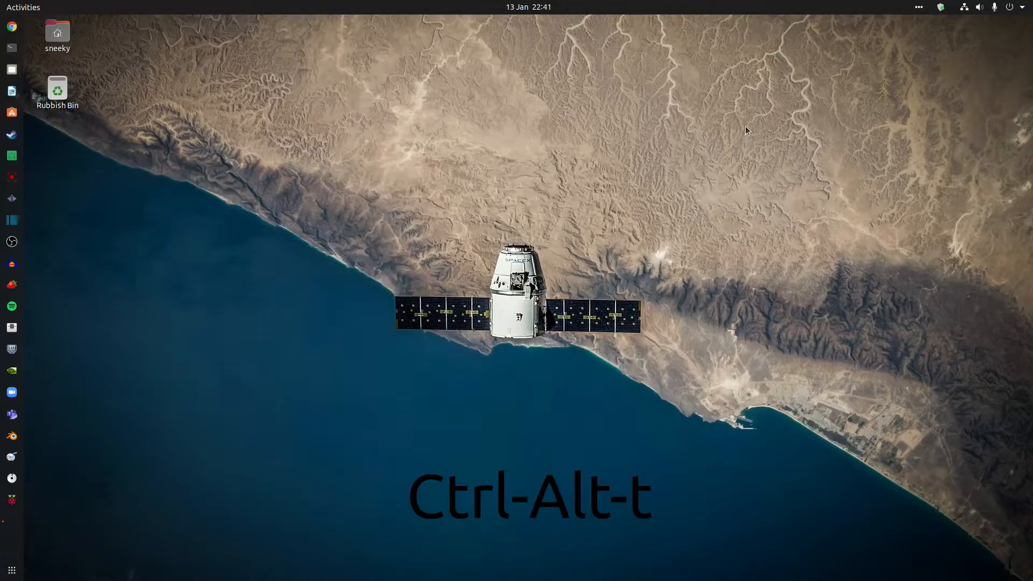
key(ctrl+alt+t)
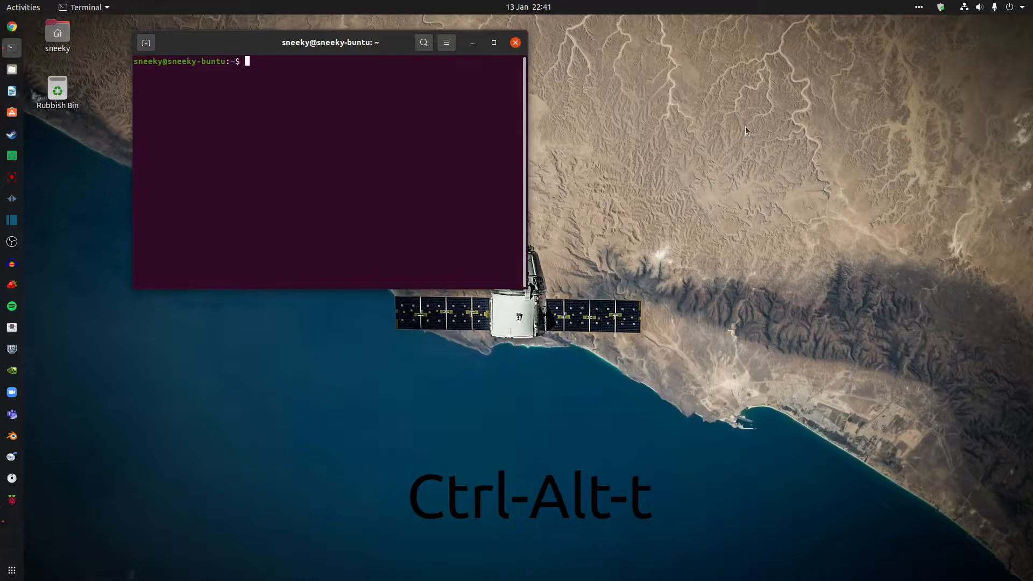
mouse_move(377, 175)
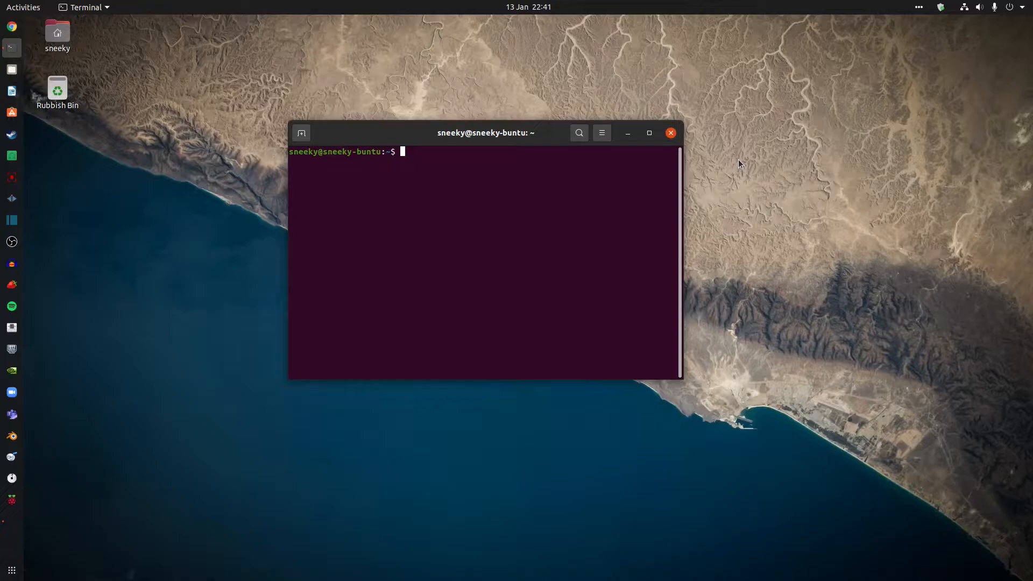
mouse_move(361, 172)
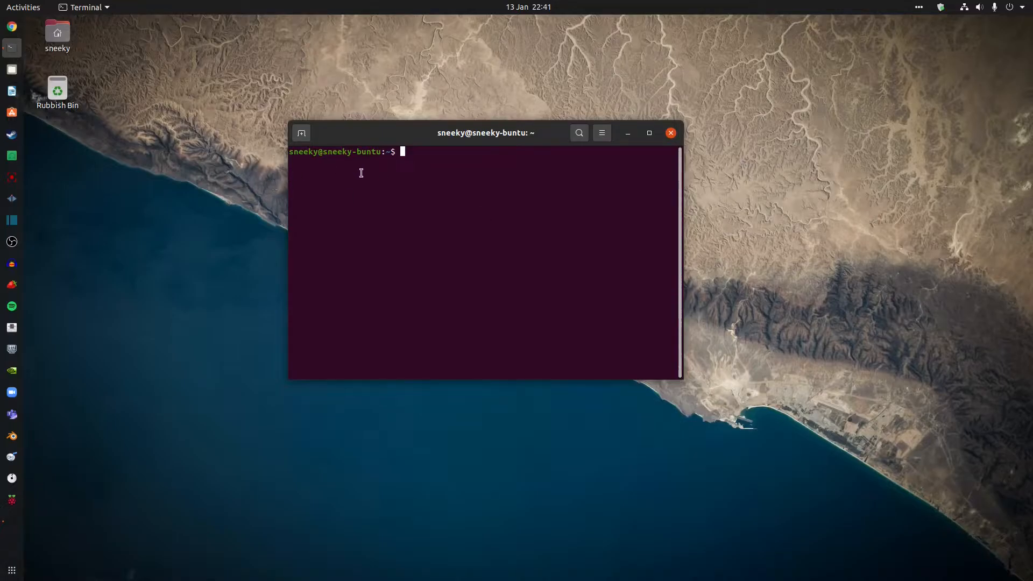
mouse_move(491, 253)
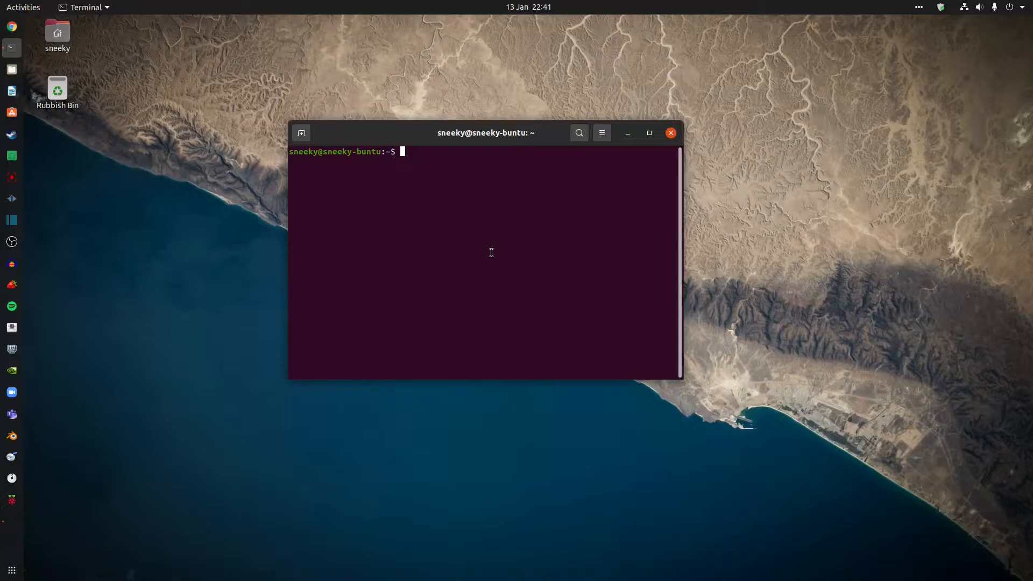
mouse_move(681, 392)
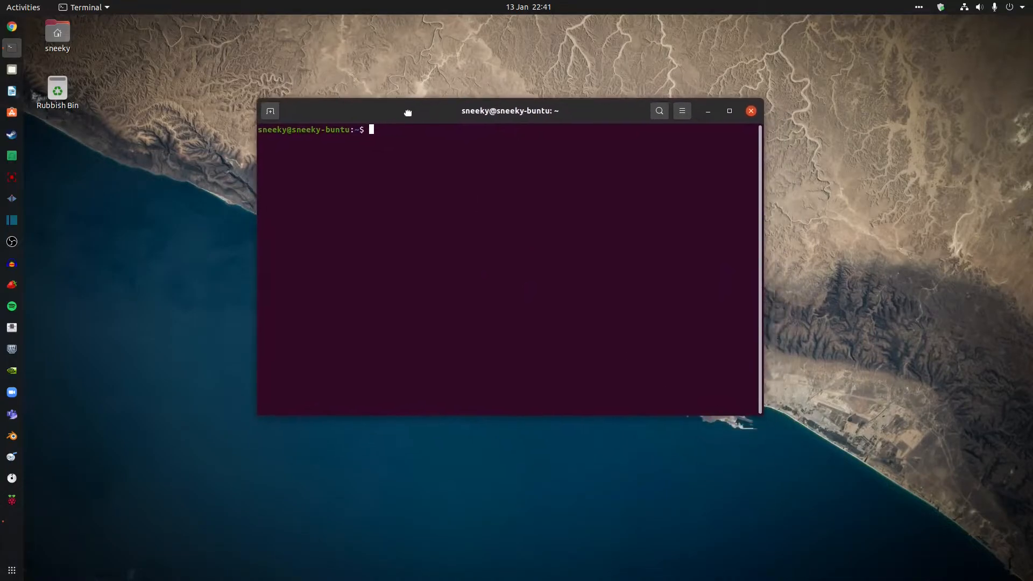
mouse_move(901, 294)
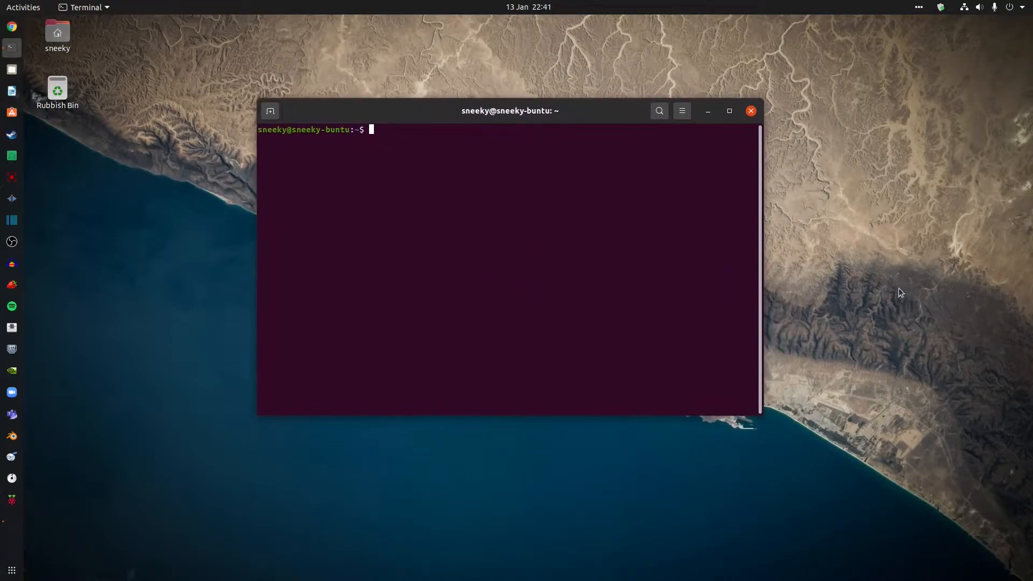
Run ls to show Desktop, Documents, Downloads, Music, Videos and the other home folders.
text(ls)
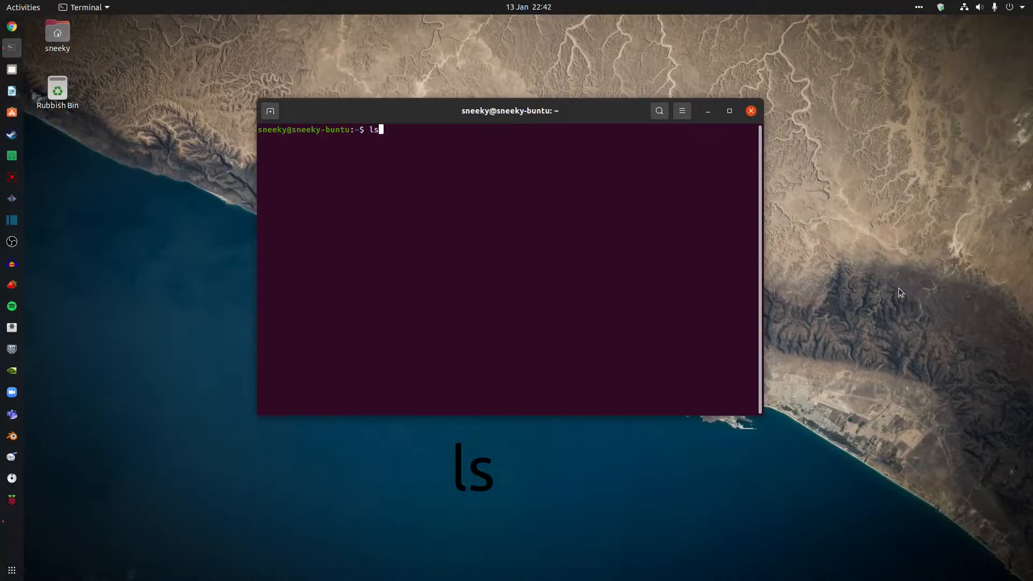
key(Return)
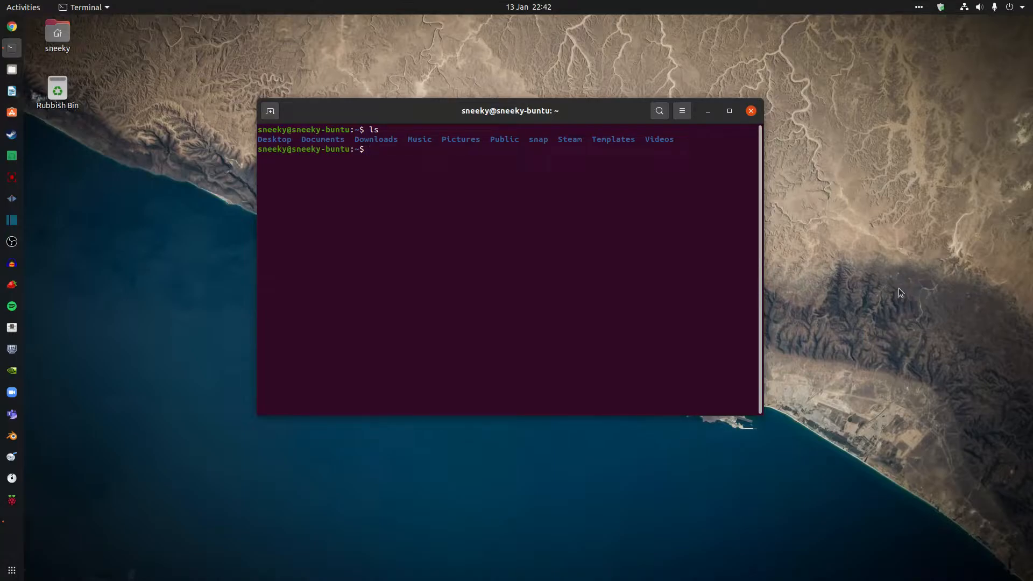
mouse_move(731, 175)
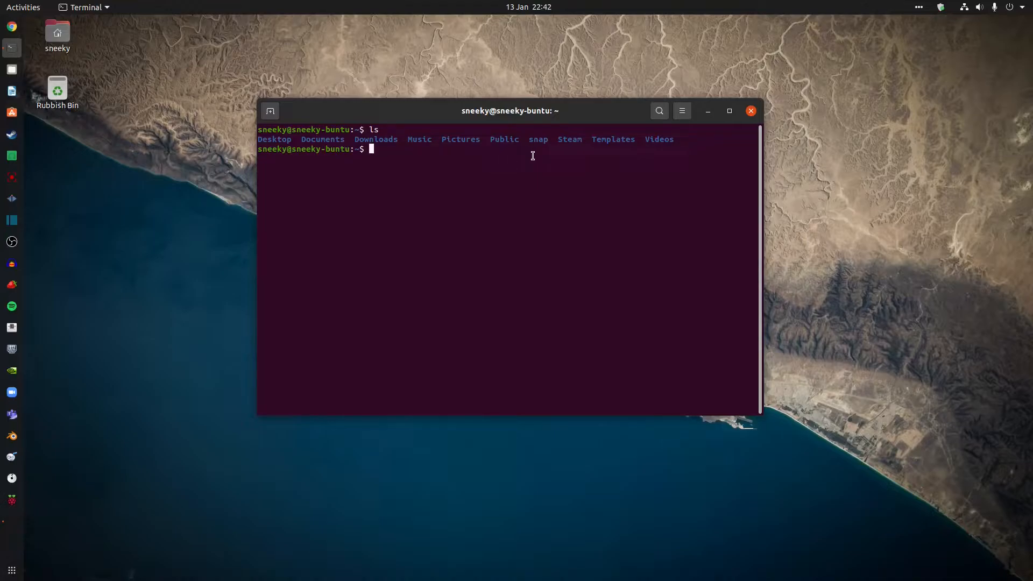
mouse_move(672, 150)
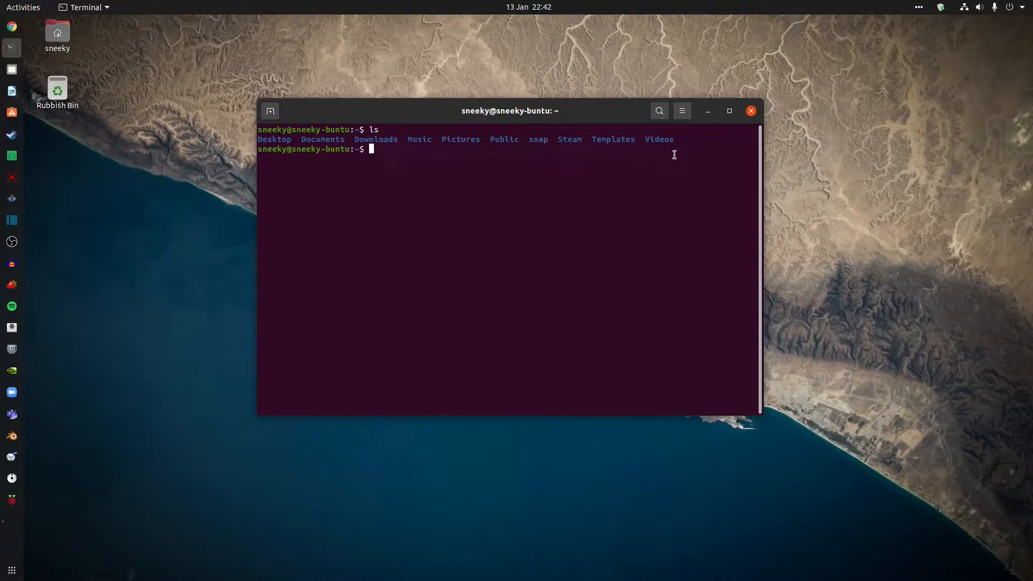
mouse_move(12, 69)
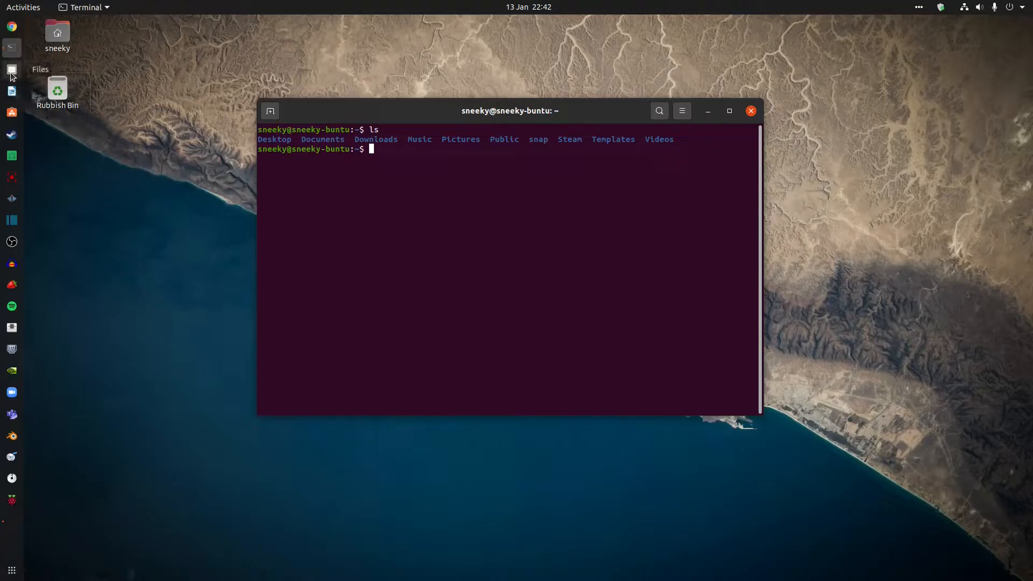
click(11, 70)
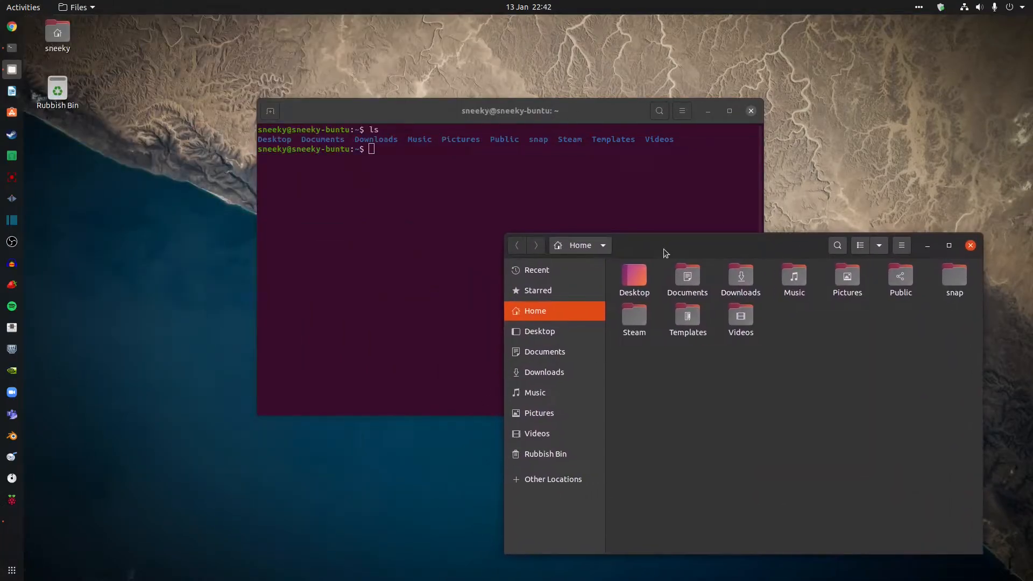
mouse_move(358, 264)
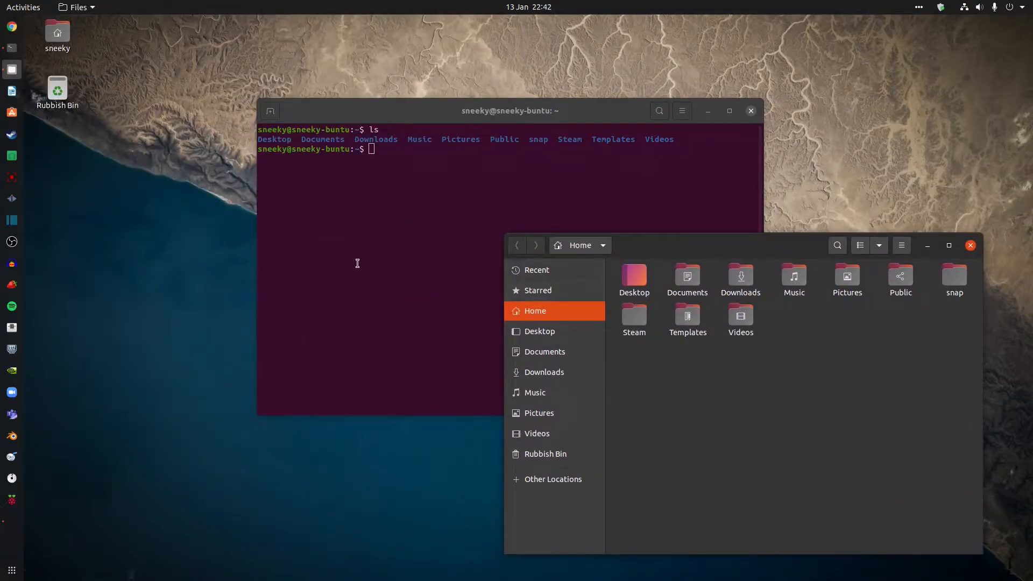
mouse_move(971, 245)
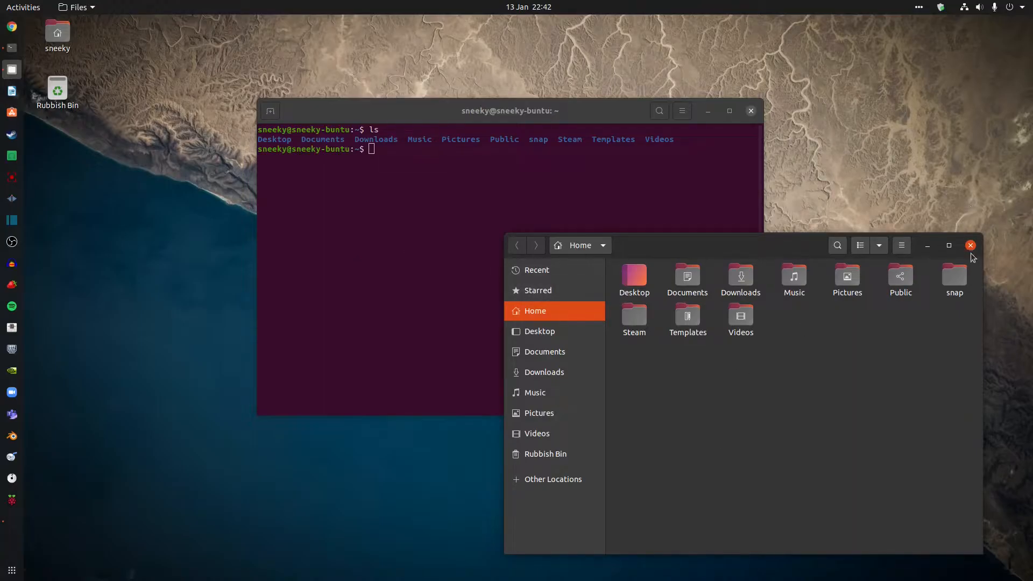
click(969, 245)
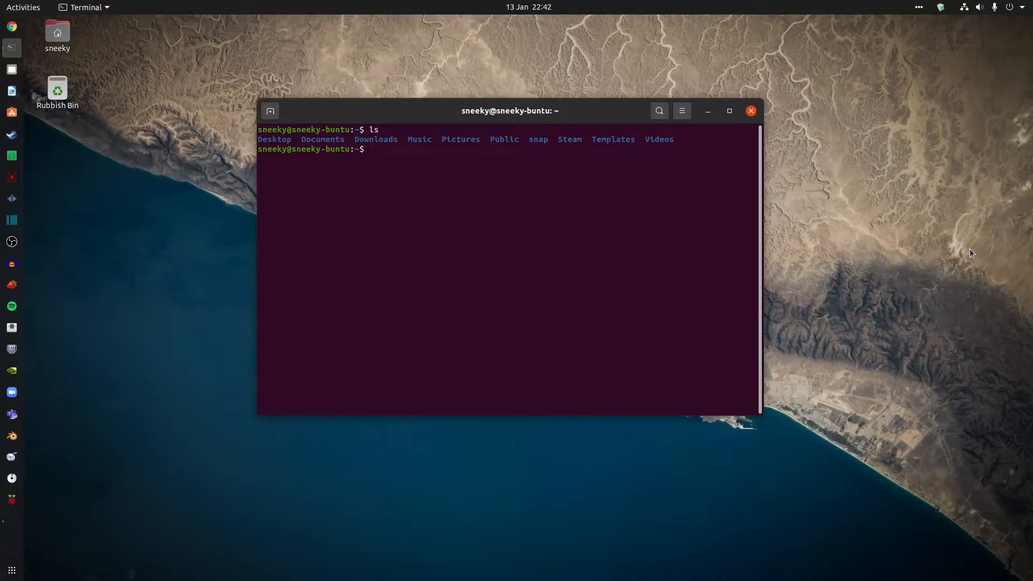
Change into the Pictures folder with cd Pictures.
text(cd)
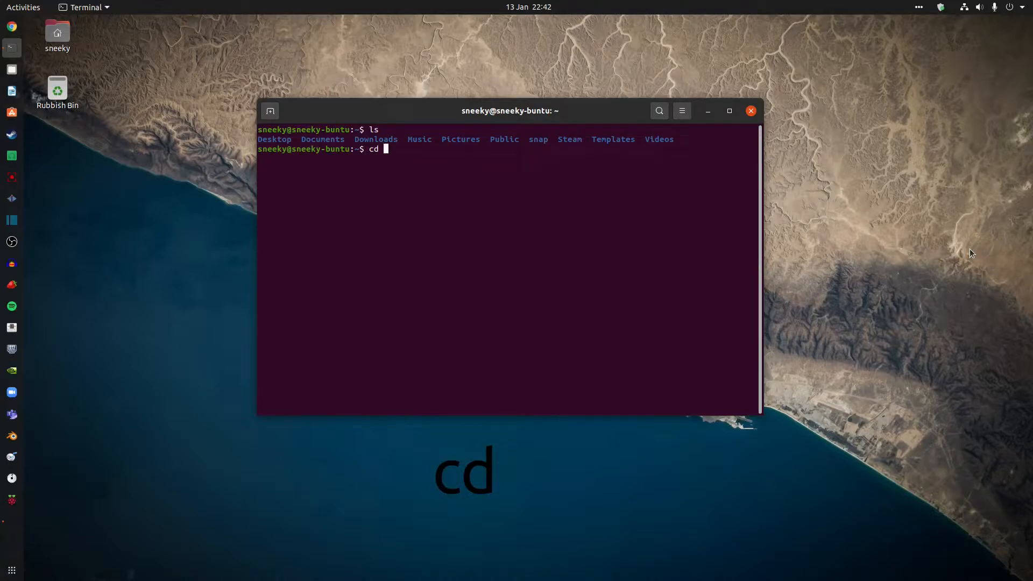
text(P)
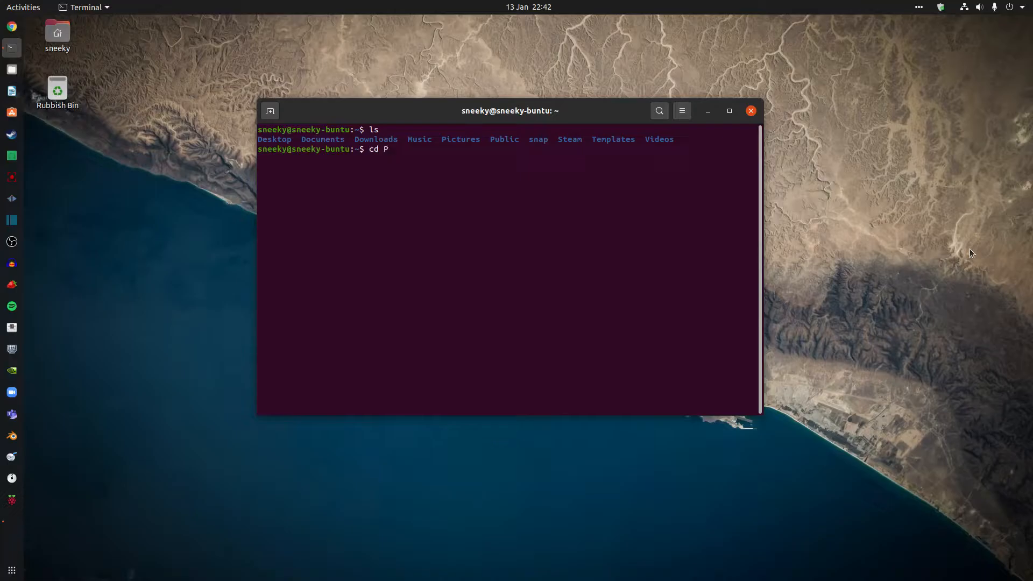
text(ictu)
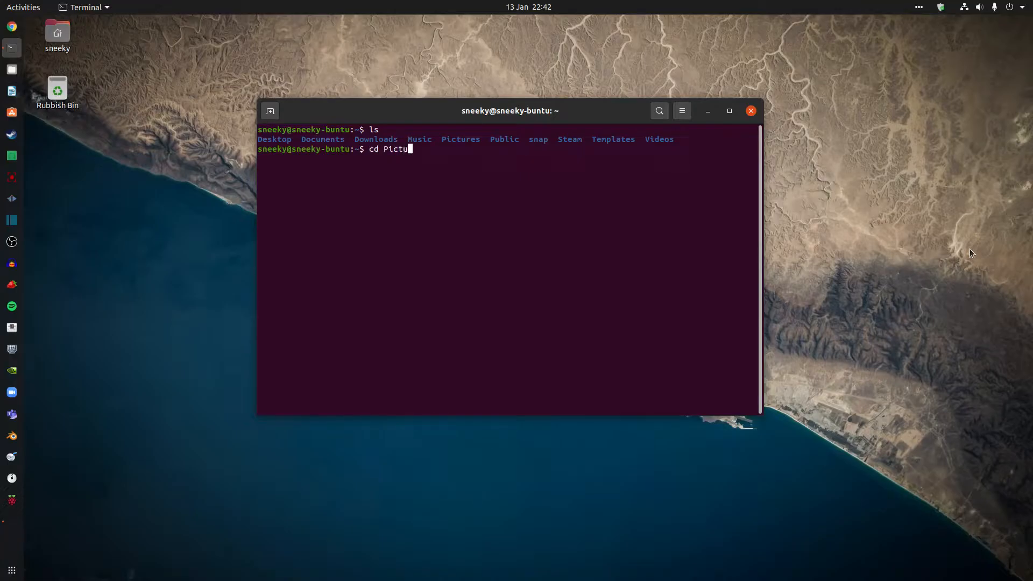
text(res)
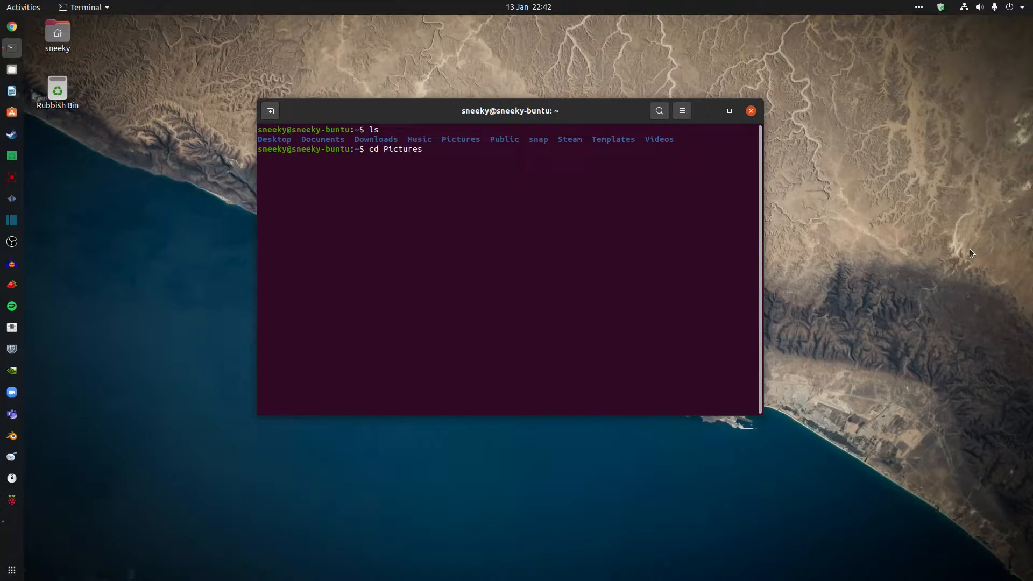
key(Return)
text(ls)
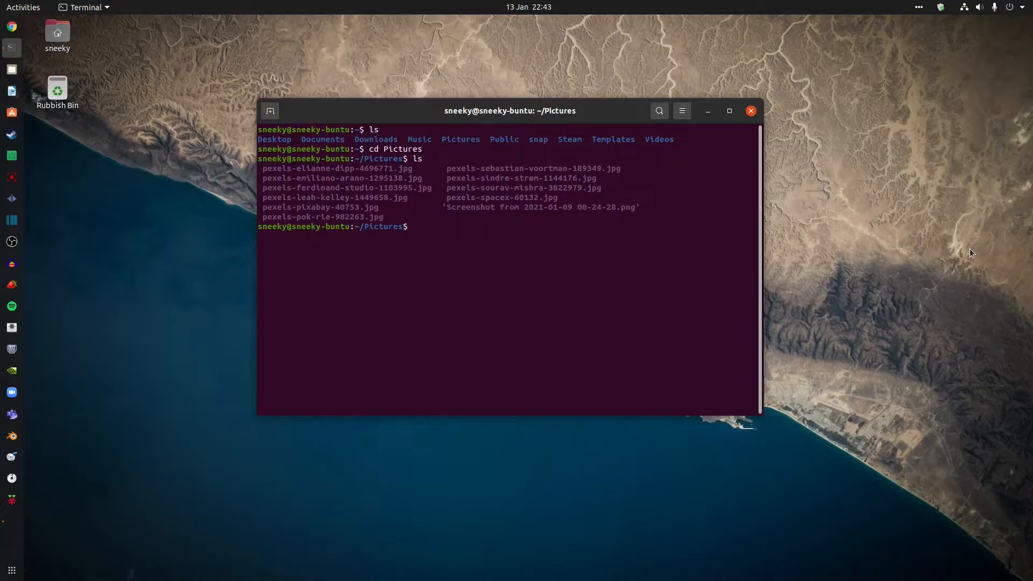
mouse_move(591, 213)
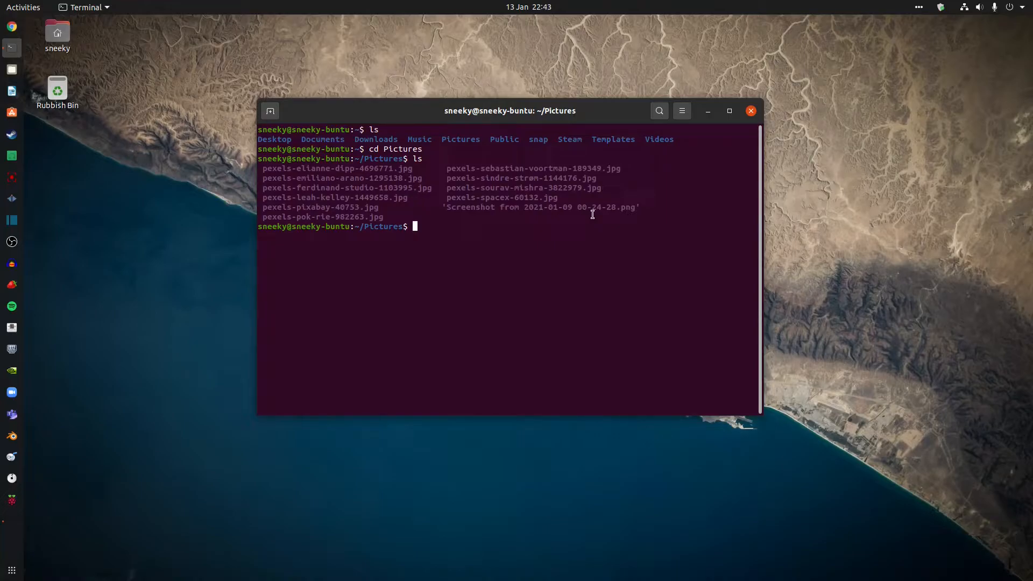
Go back to the home folder with cd ~ and clear the screen.
text(cd ~)
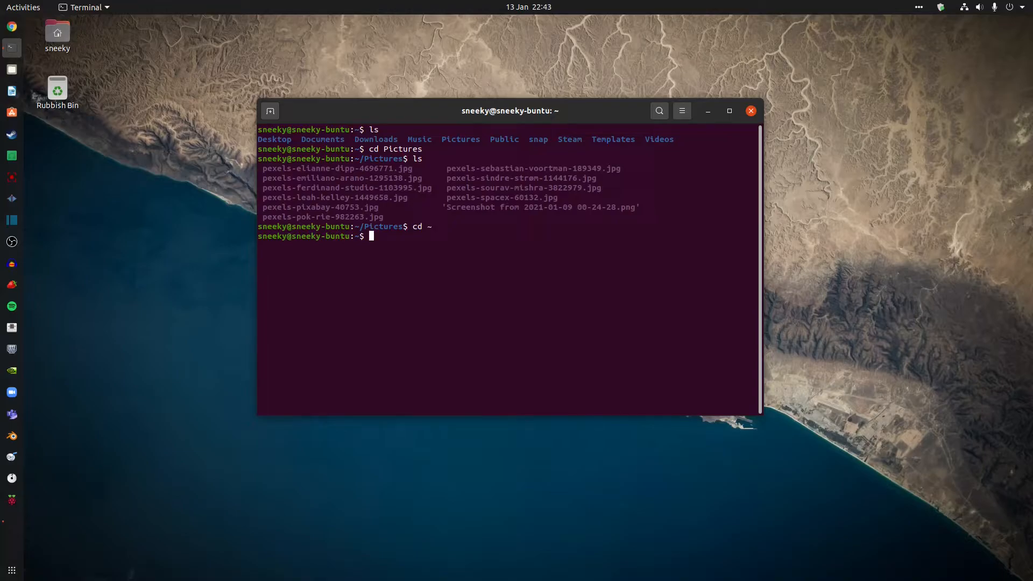
text(clear)
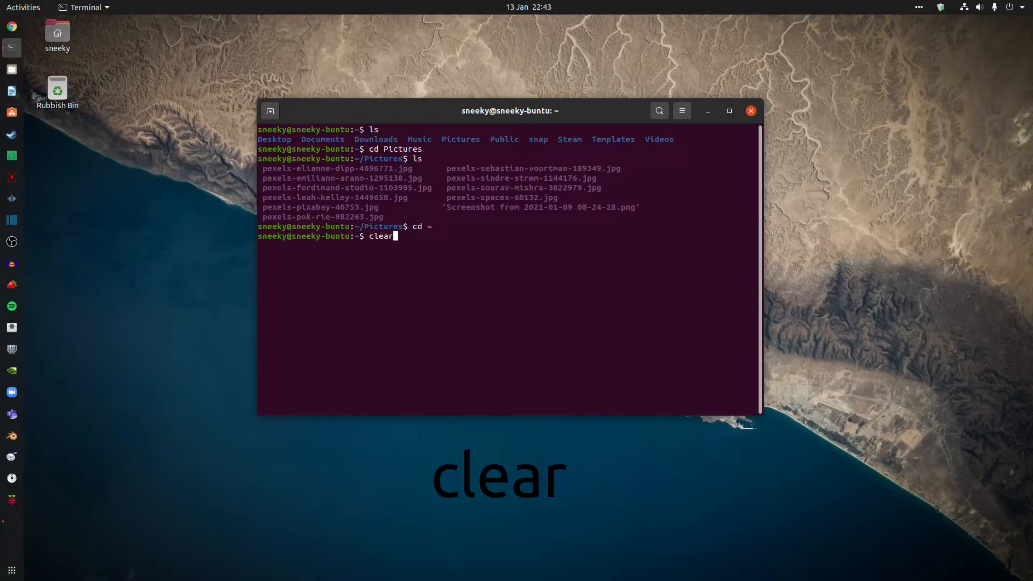
key(Return)
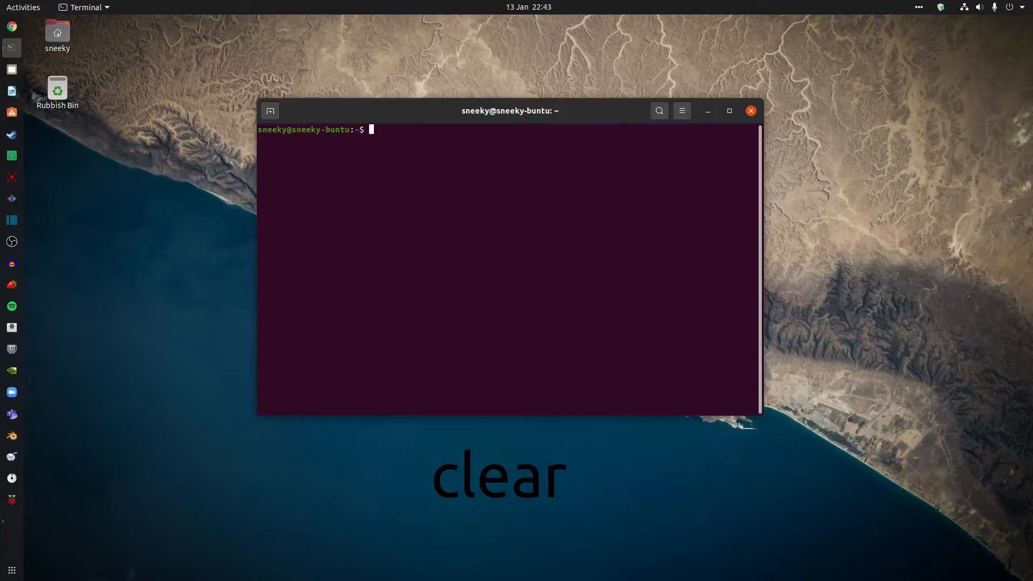
key(Return)
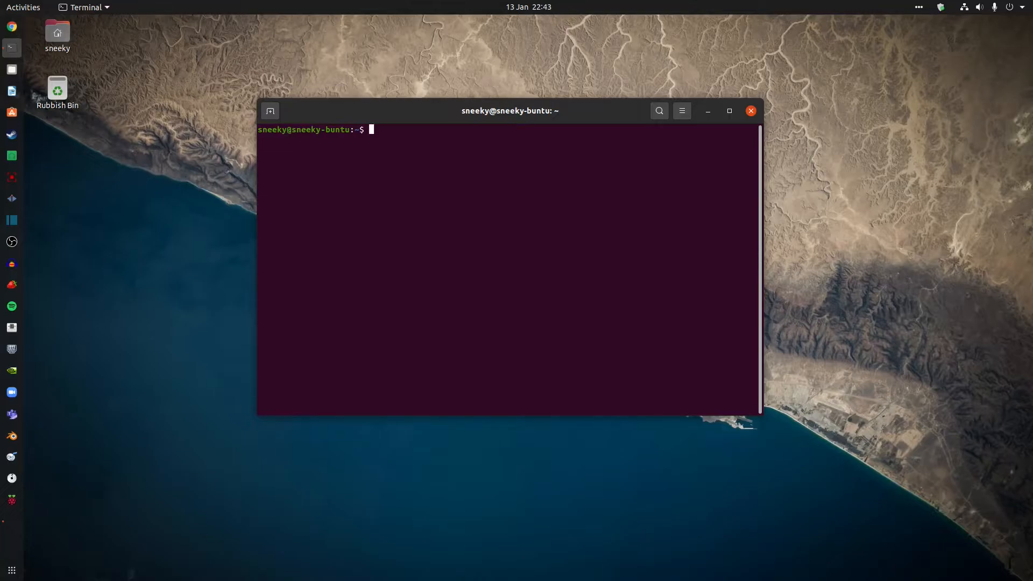
Run lsblk and scroll through the loop devices, sda partitions and sr0.
text(lsblk)
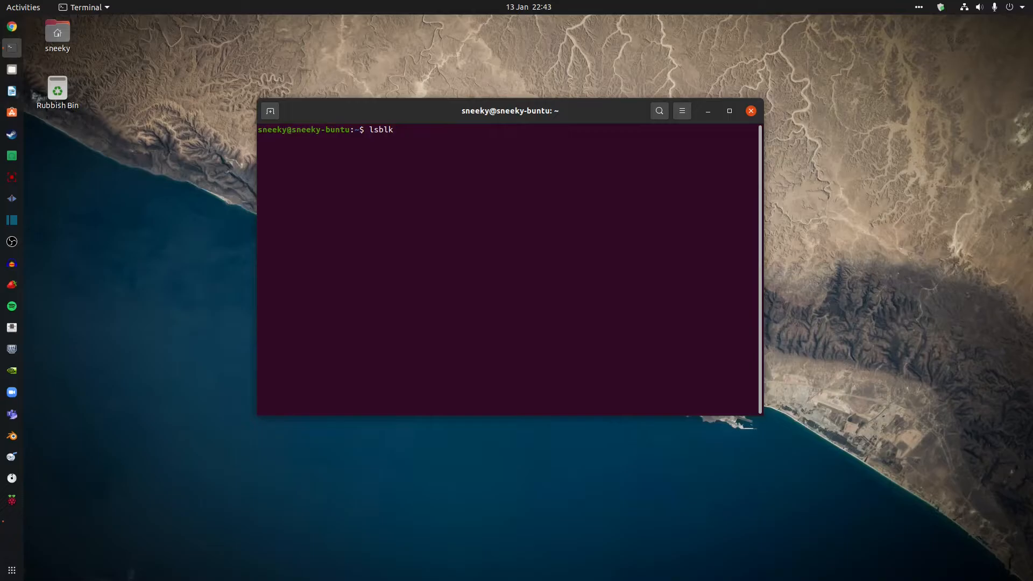
key(Return)
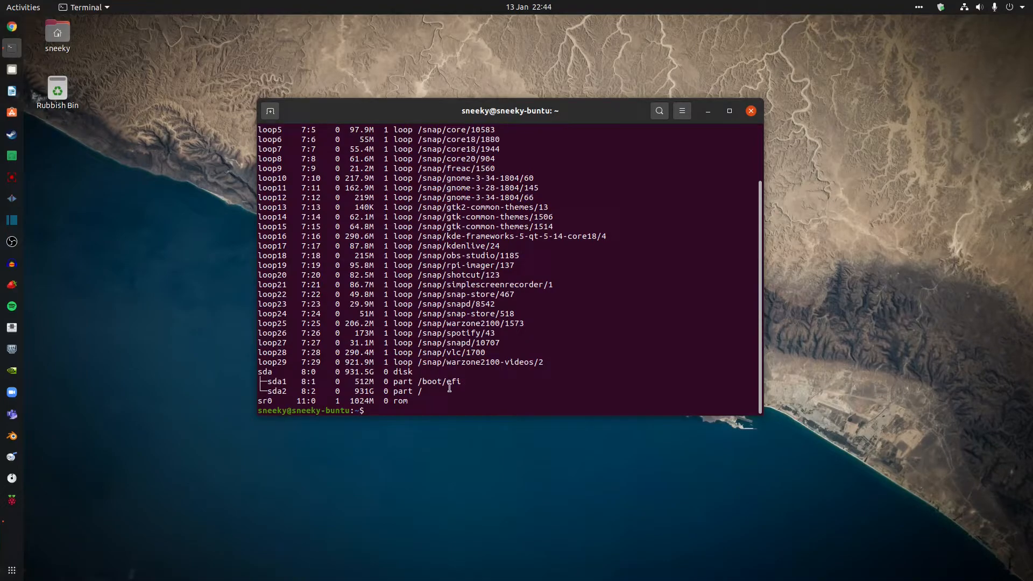
mouse_move(487, 384)
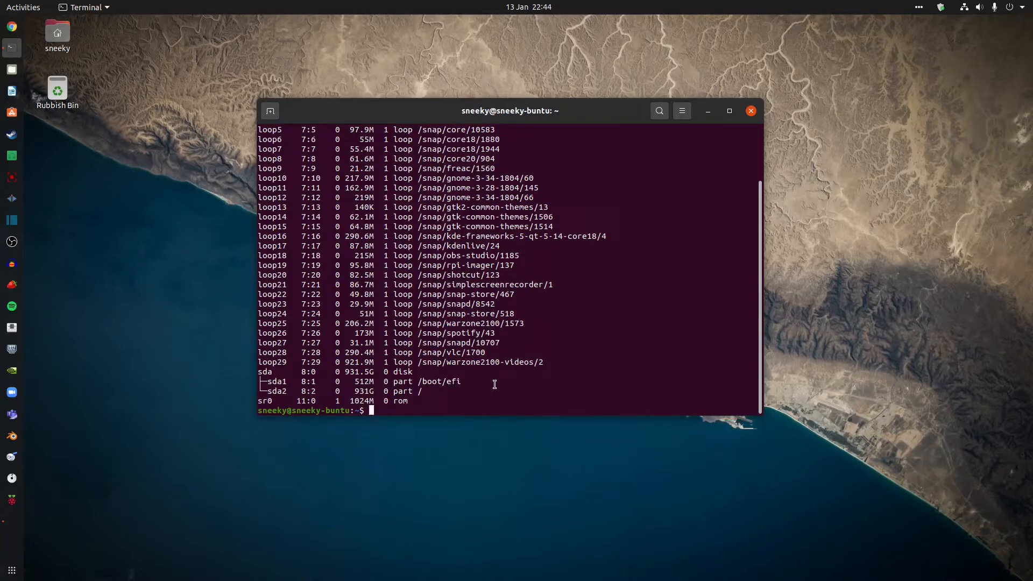
mouse_move(449, 382)
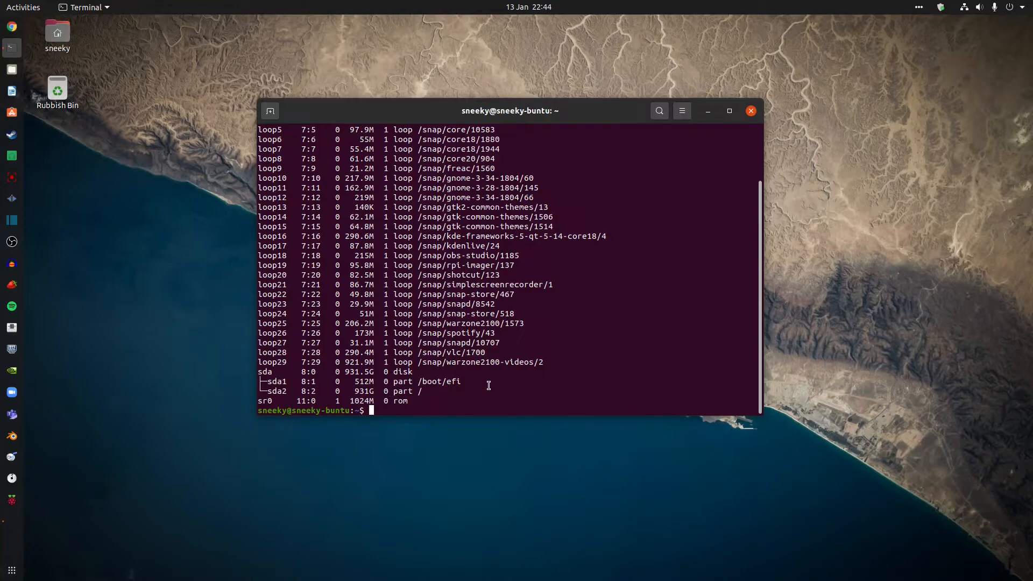
mouse_move(587, 338)
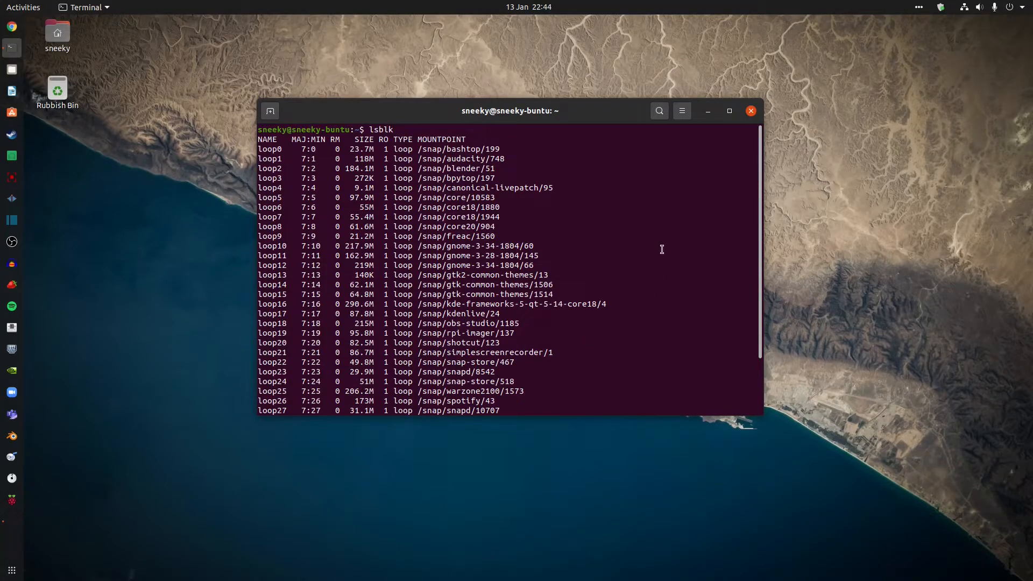
scroll(down, 3)
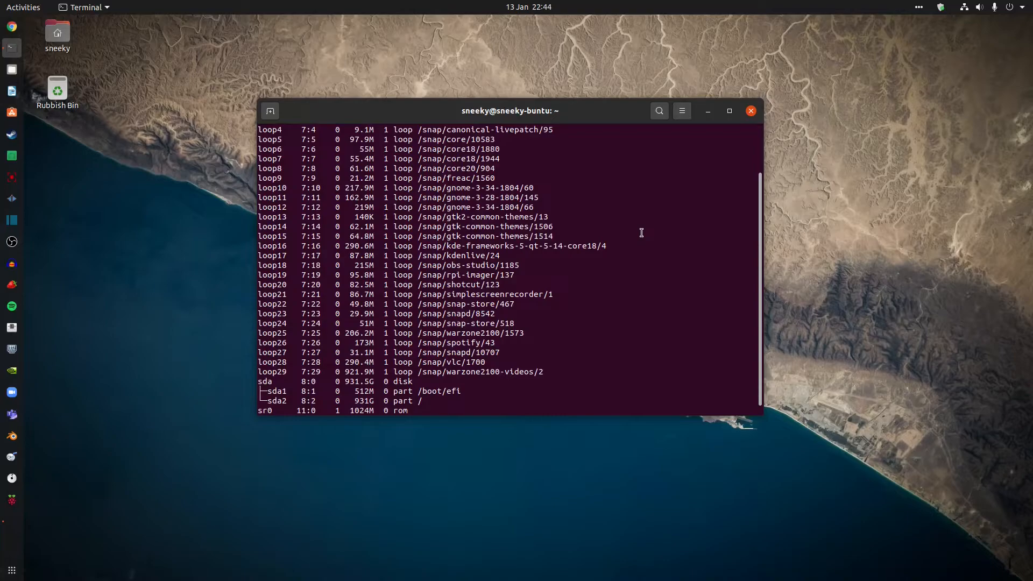
key(Return)
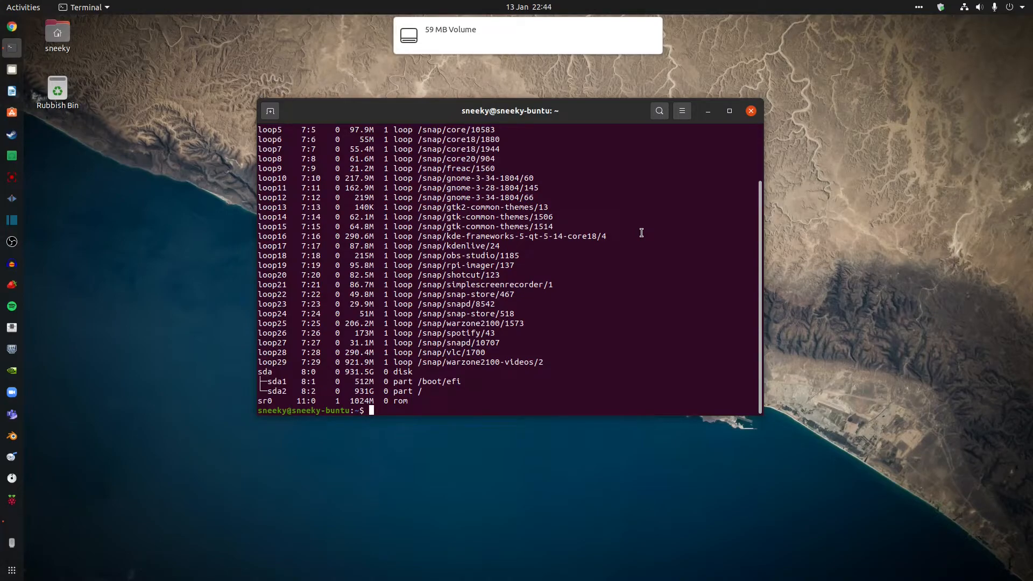
Rerun lsblk to reveal the 14.6G USB disk sdb with two partitions.
text(lsblk)
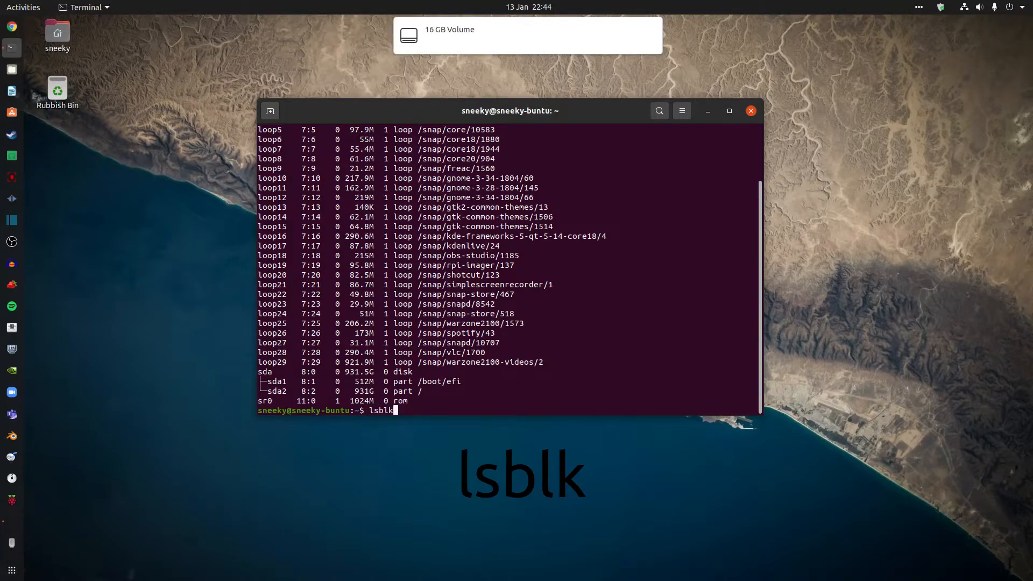
key(Return)
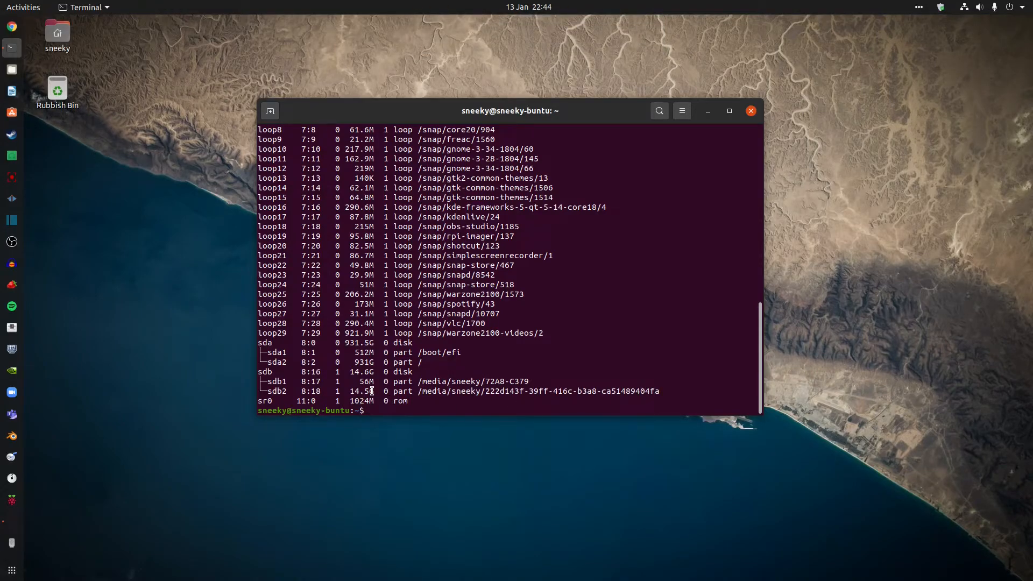
mouse_move(560, 323)
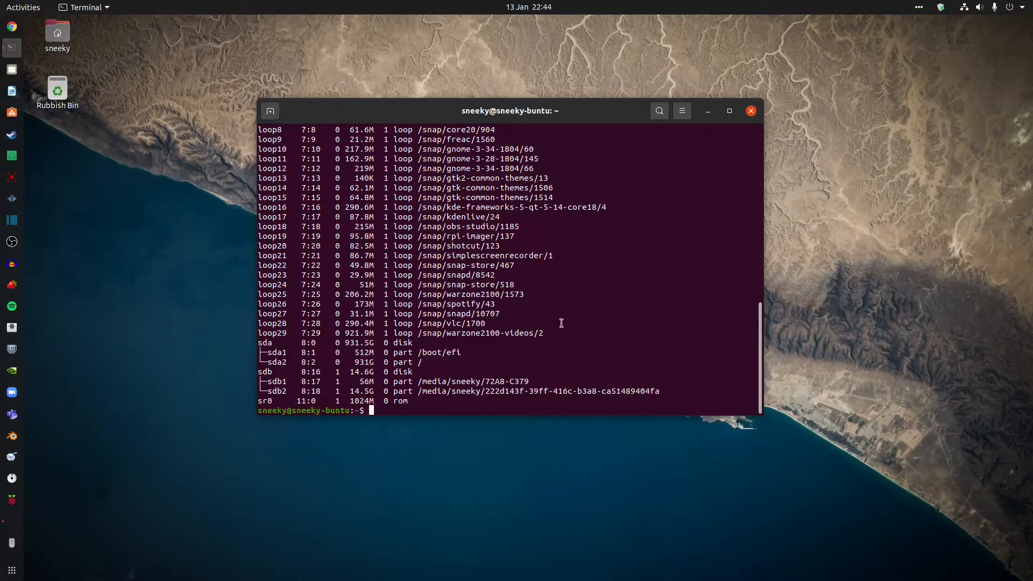
mouse_move(616, 363)
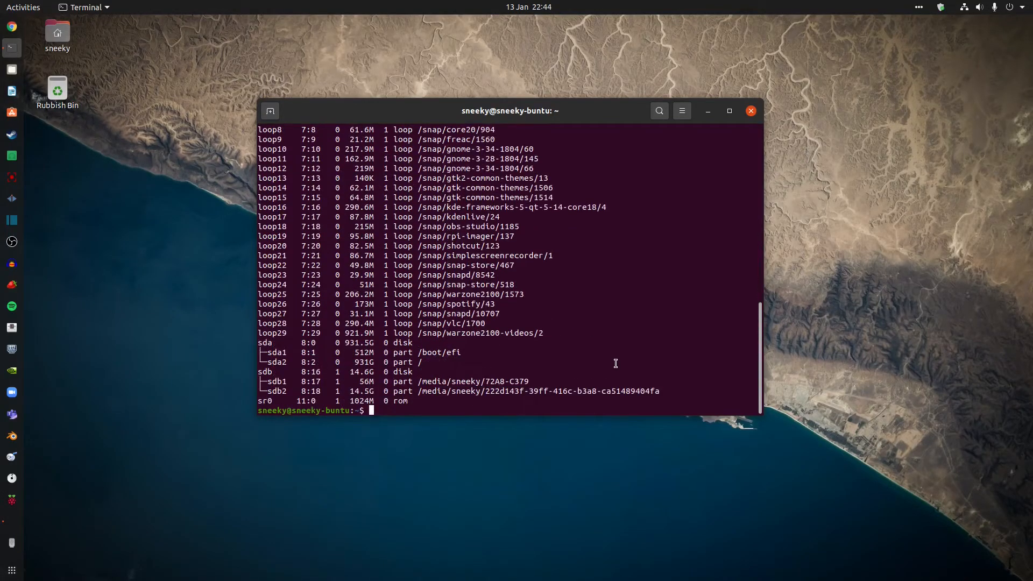
Clear the drive listing and list the home folder contents again with ls.
text(cl)
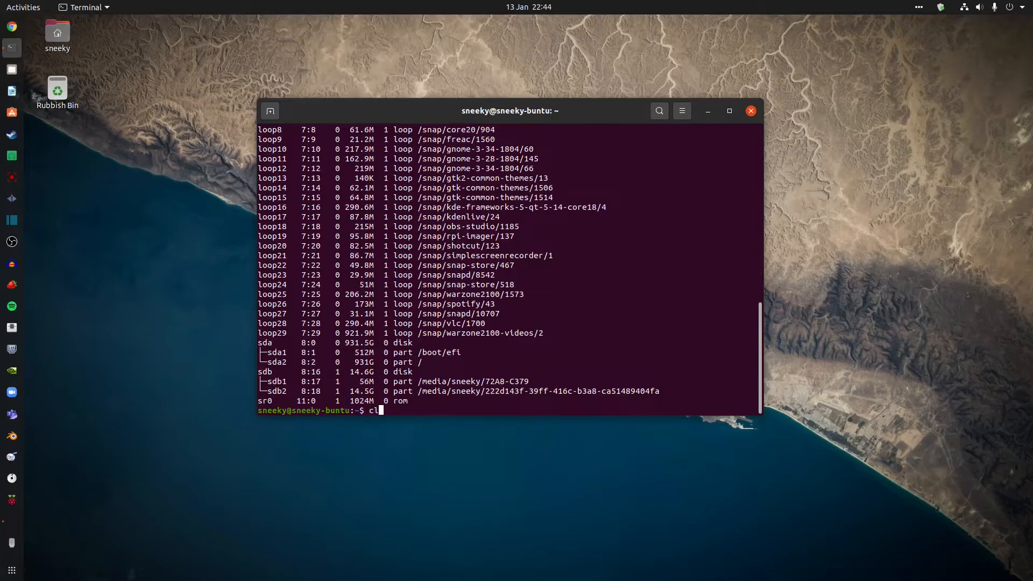
key(Return)
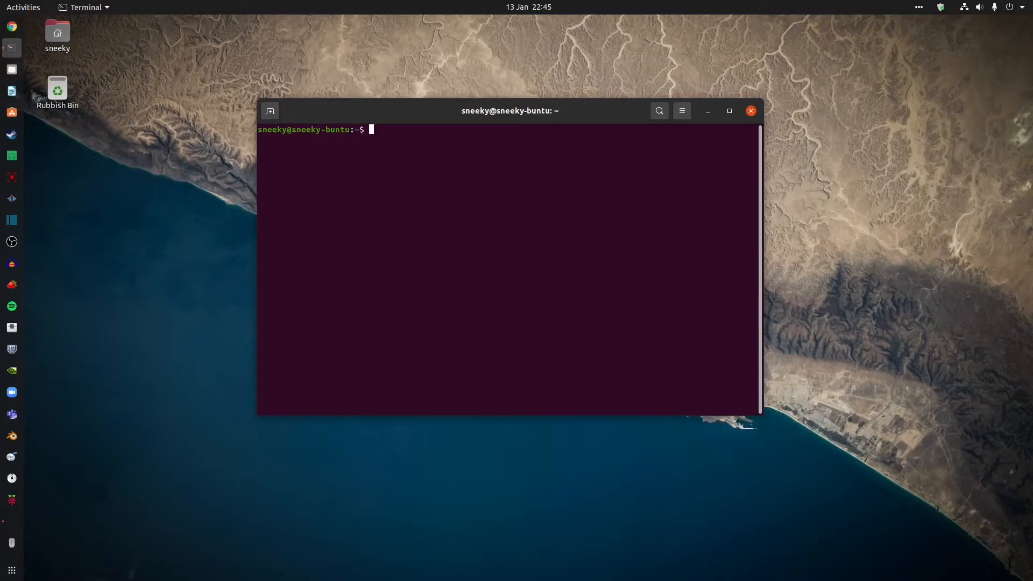
text(ls)
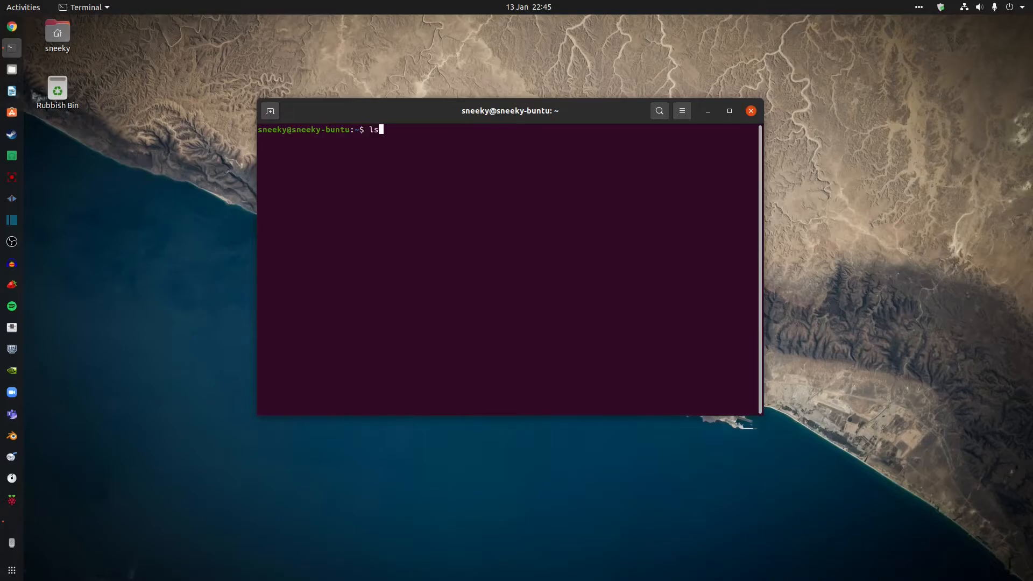
key(Return)
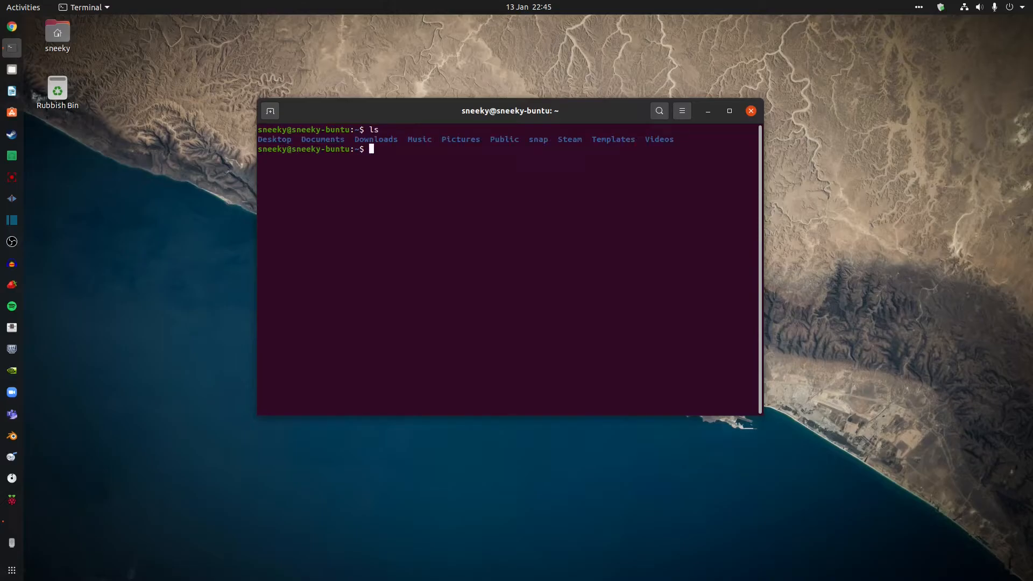
text(cd)
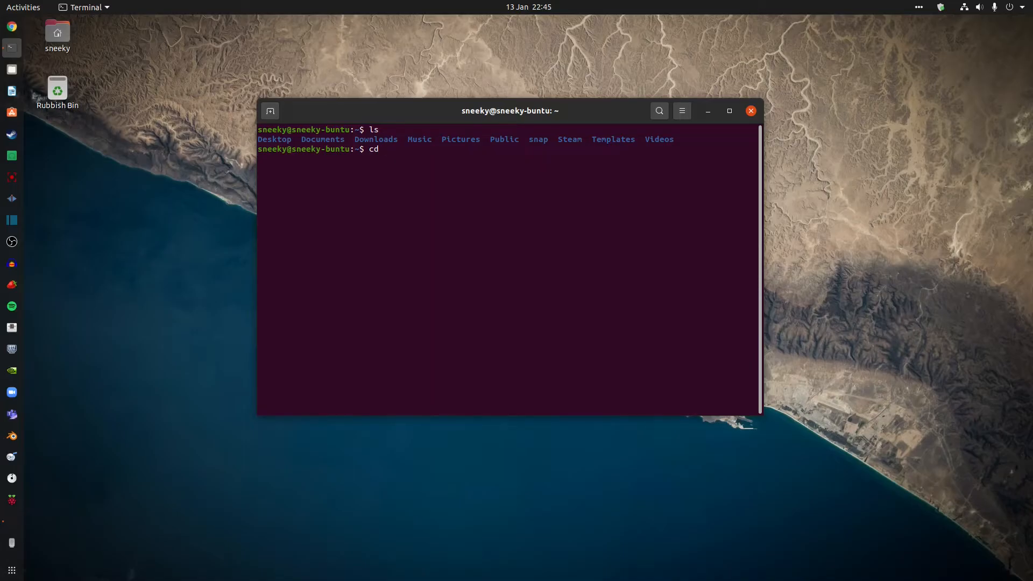
Enter the Videos folder and list its six MP4 files.
text(Videos)
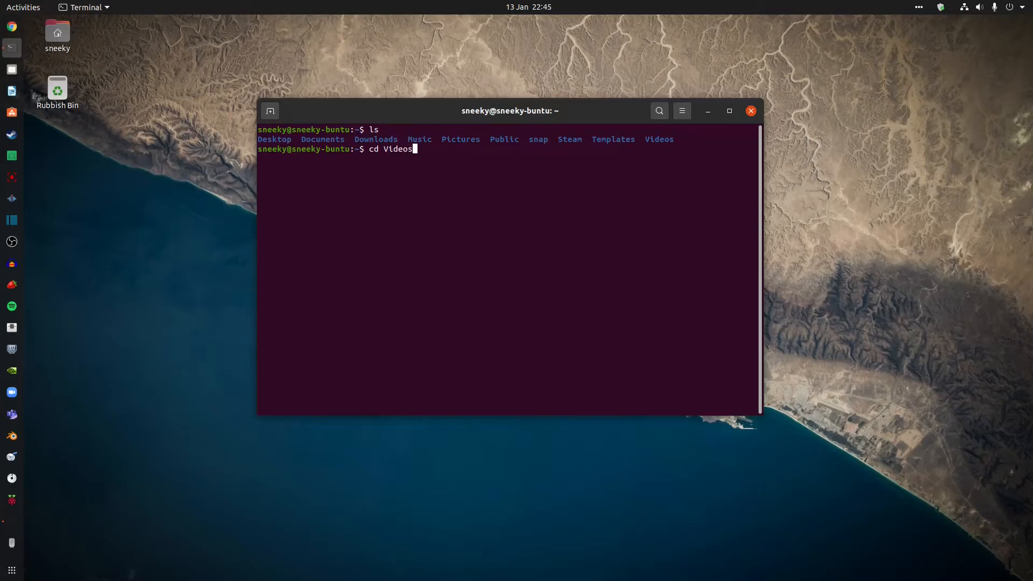
key(Return)
text(ls)
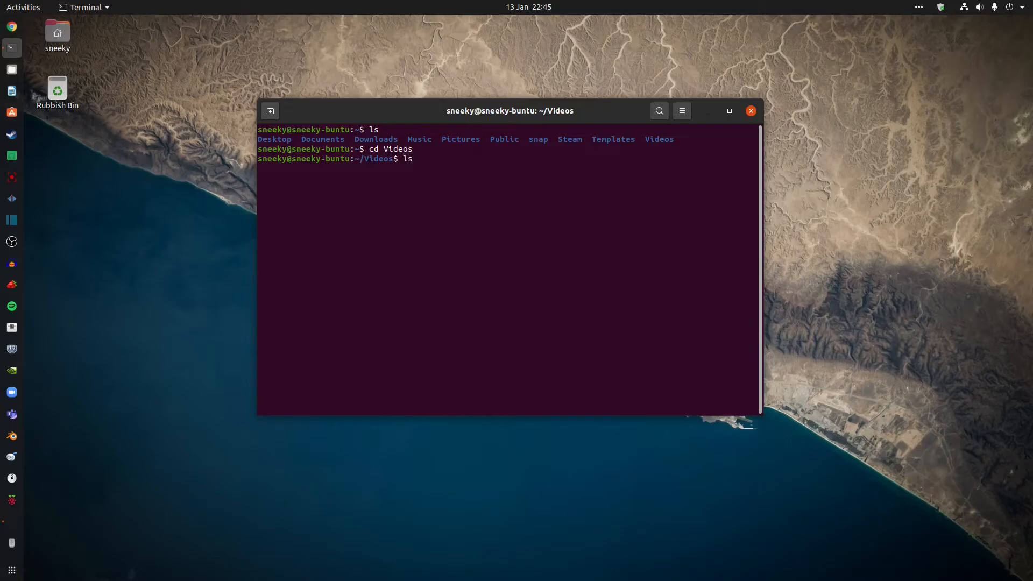
key(Return)
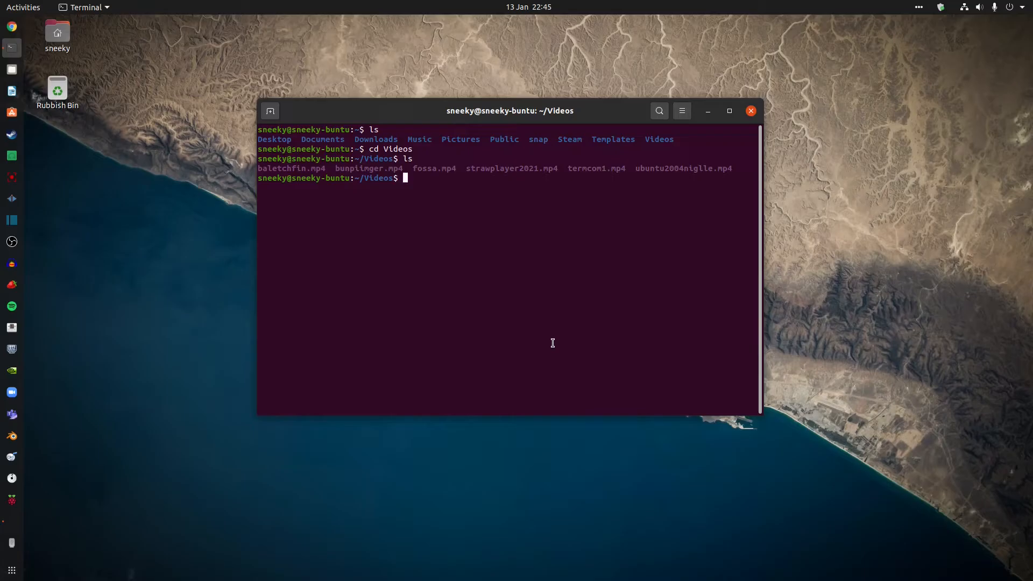
mouse_move(550, 259)
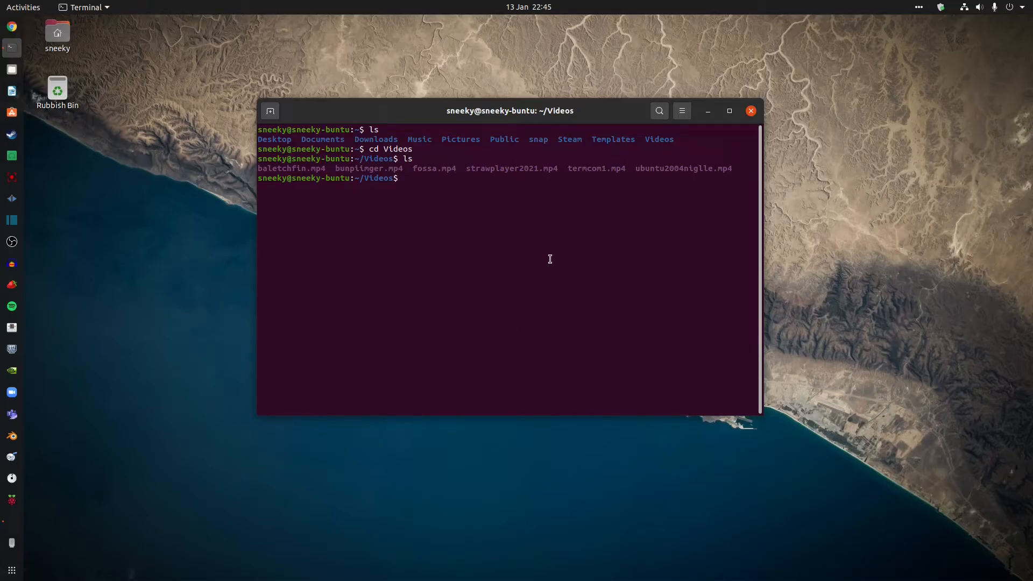
Return to the home folder with cd ~ and list its folders with ls.
text(cd ~)
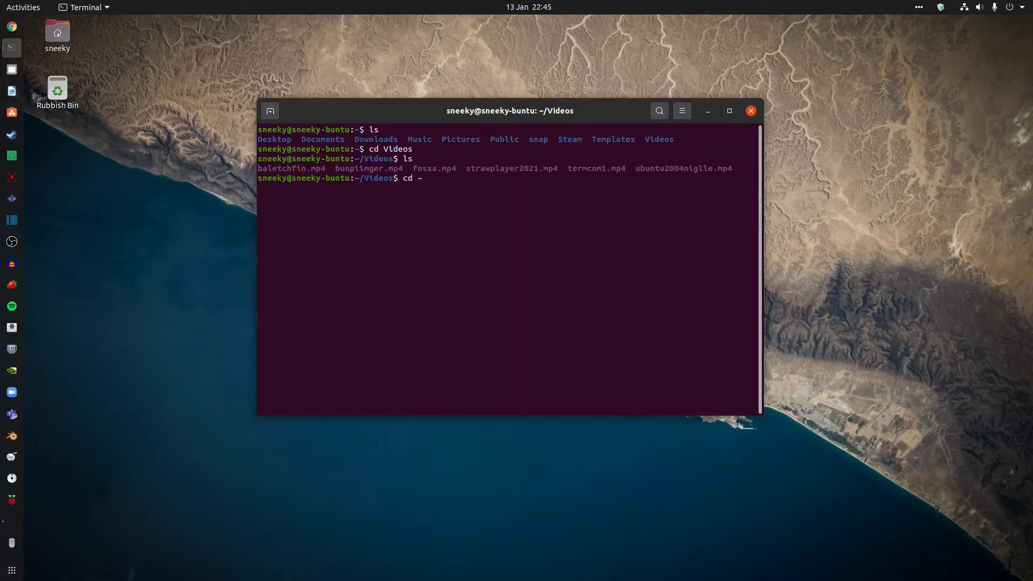
key(Return)
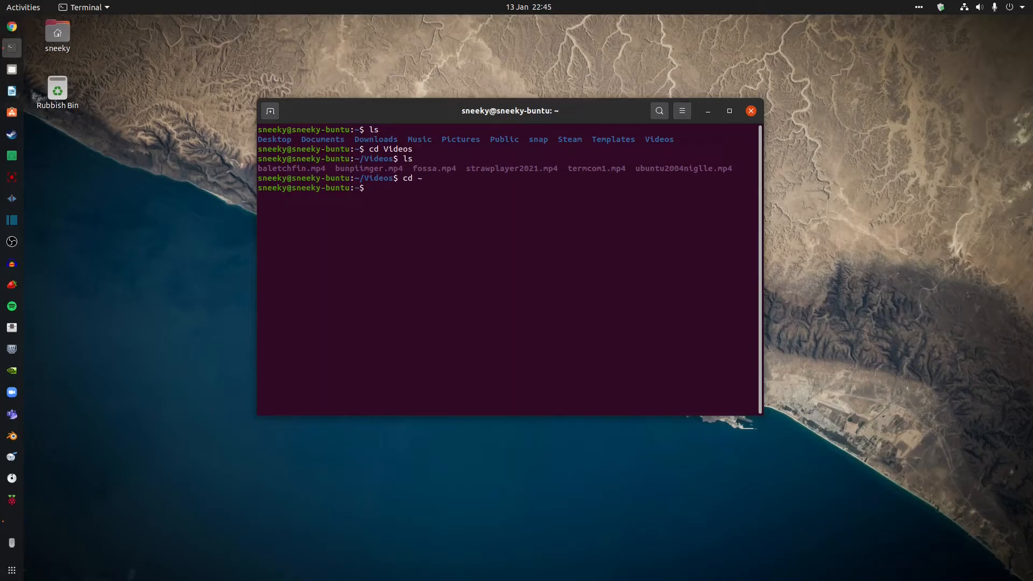
text(ls)
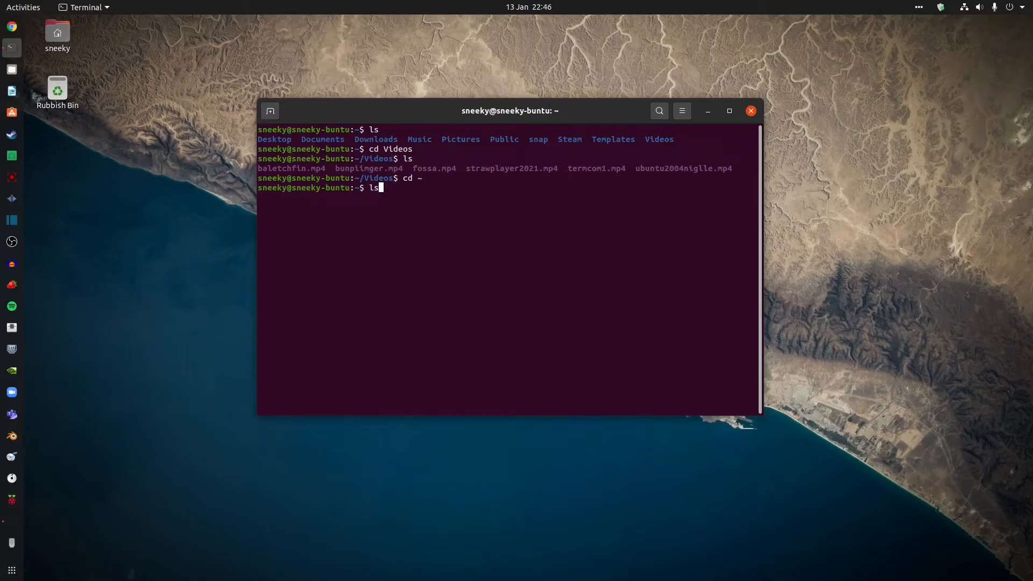
key(Return)
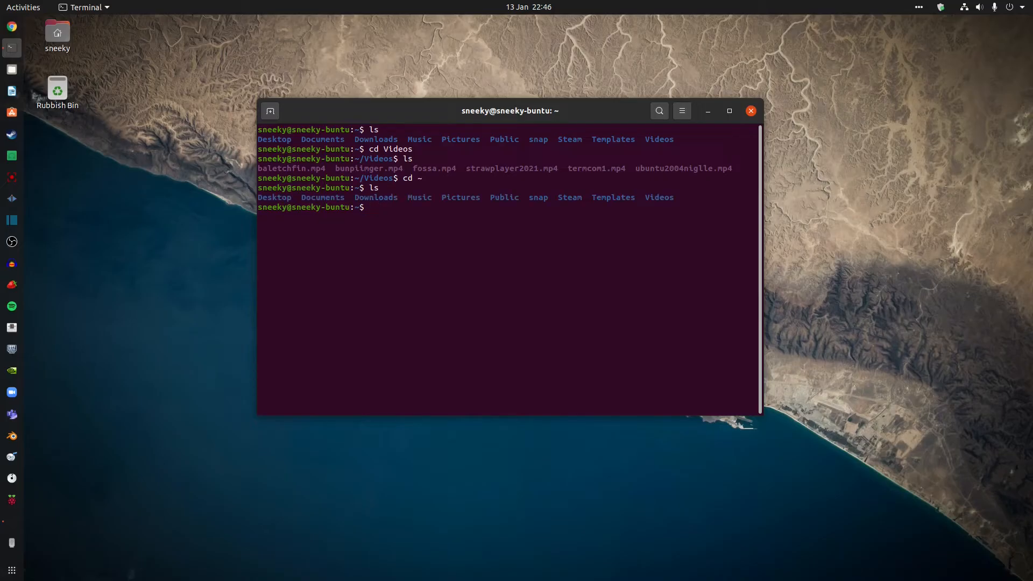
text(cd)
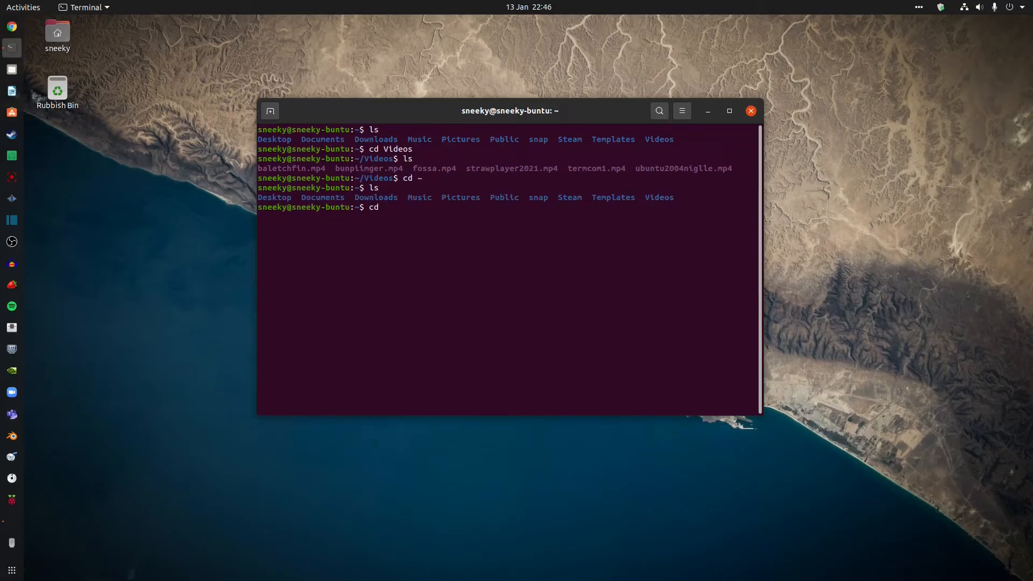
Enter the Music folder and scroll through its album folders and mp3 files.
text(Music)
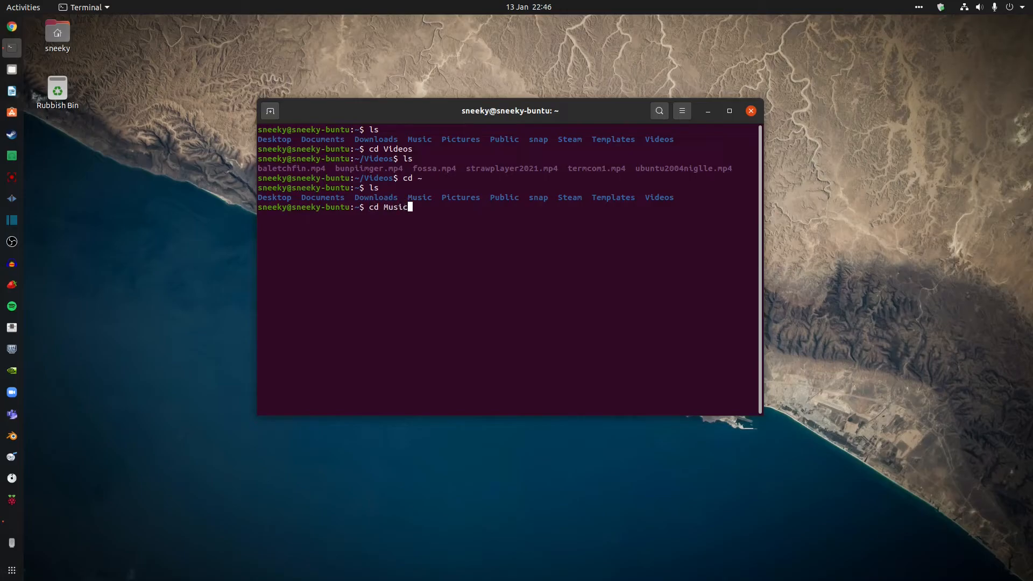
key(Return)
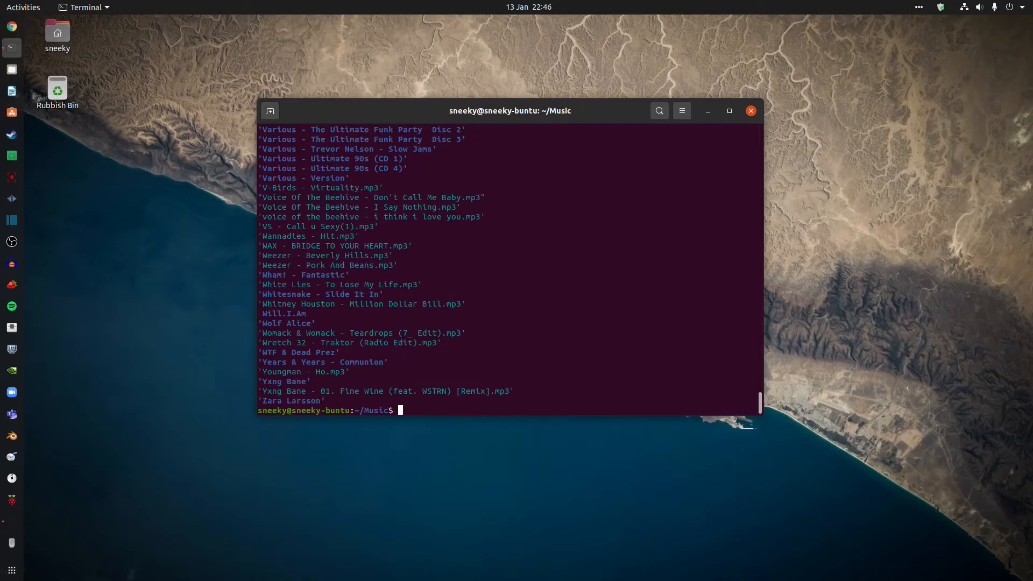
scroll(up, 3)
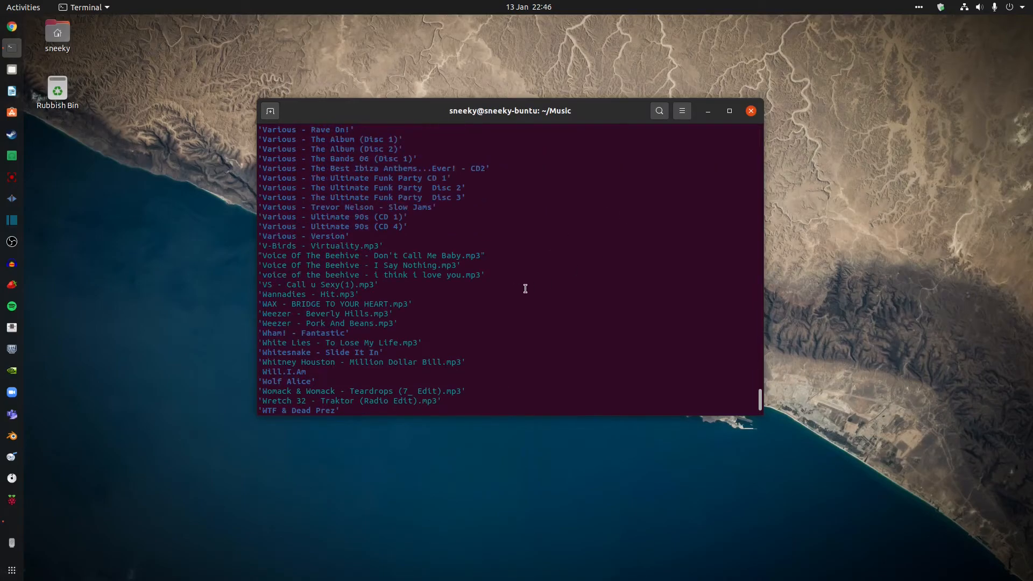
scroll(up, 3)
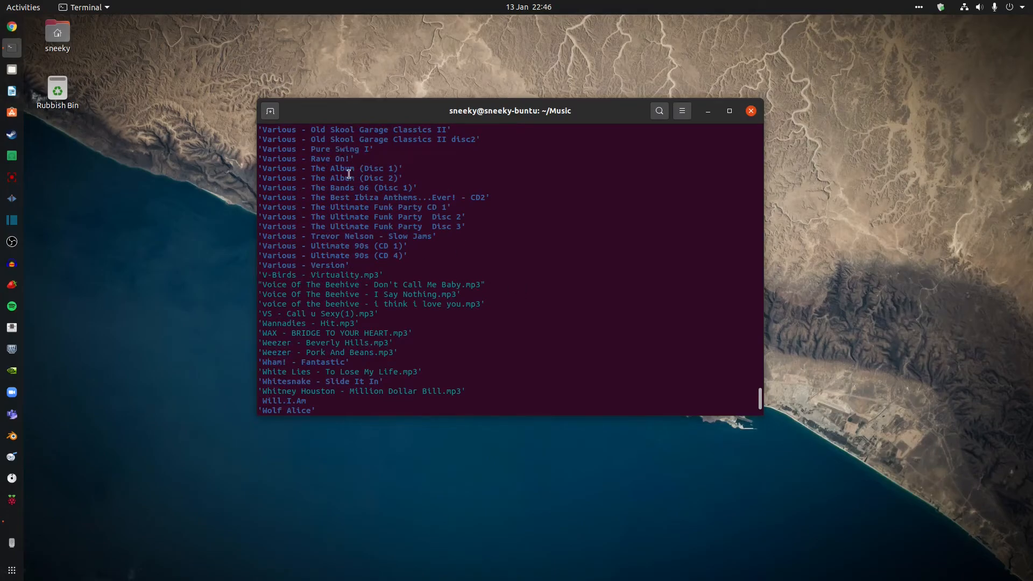
mouse_move(566, 199)
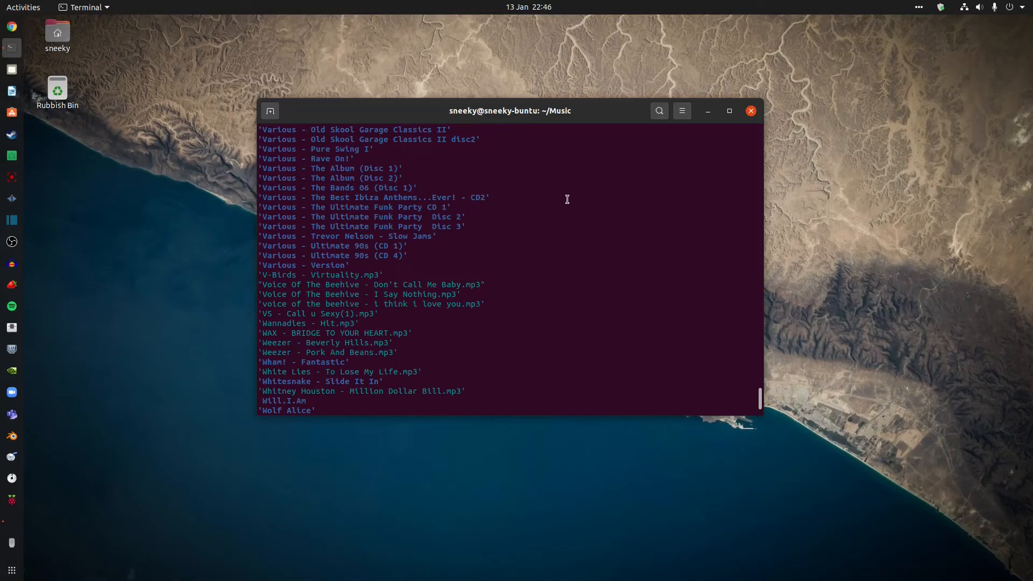
scroll(down, 3)
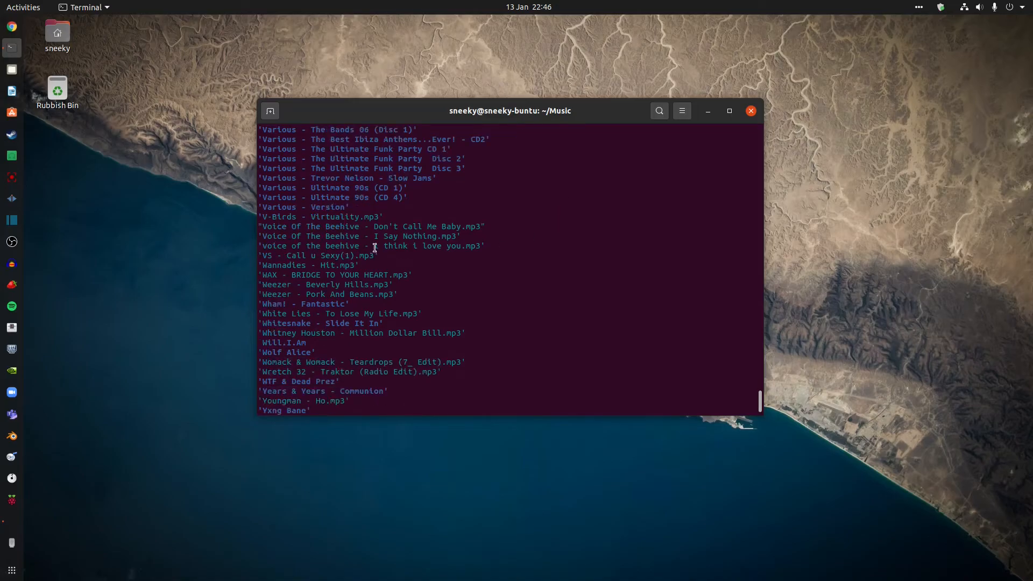
mouse_move(475, 267)
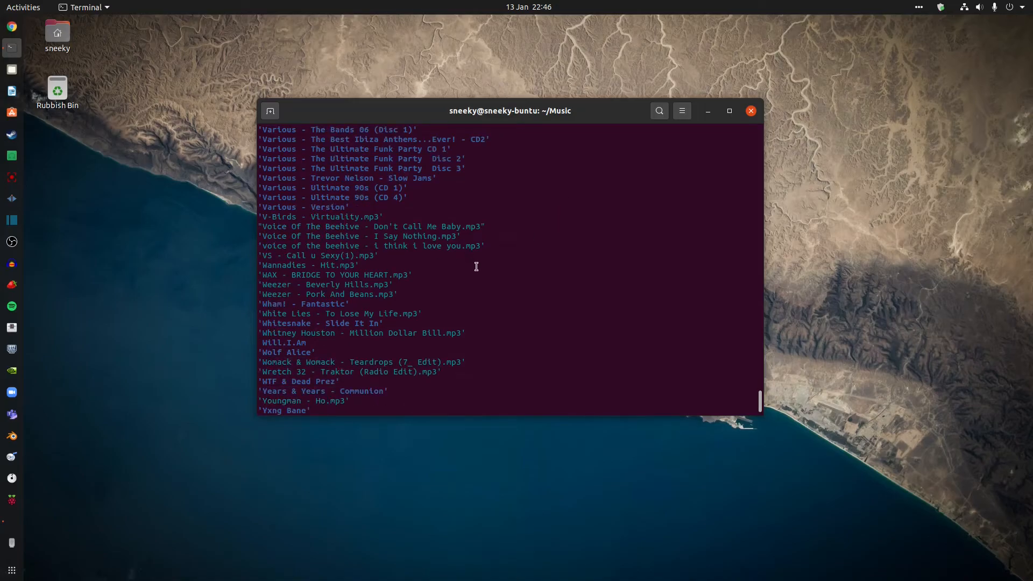
mouse_move(522, 275)
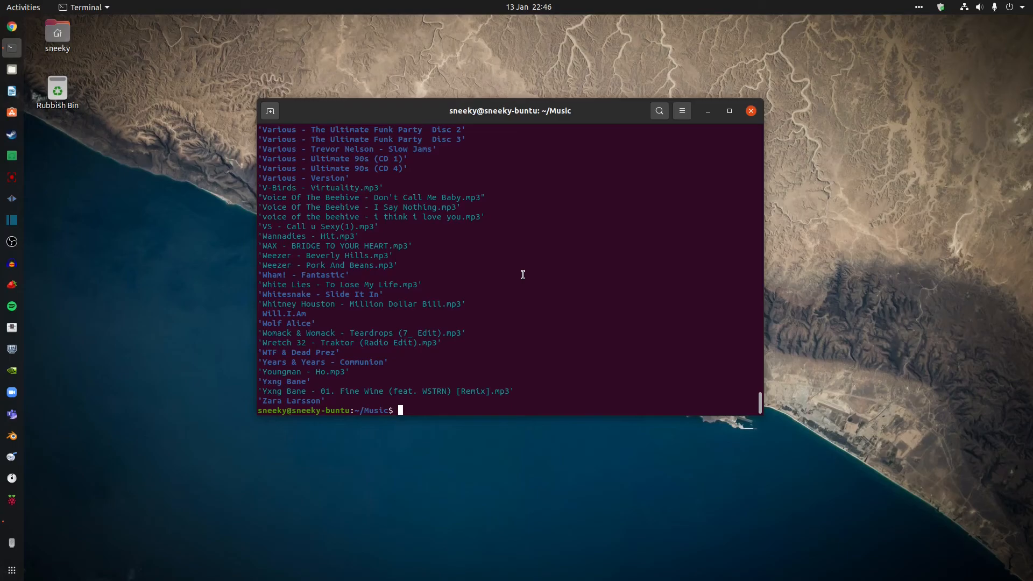
Run clear to wipe the Music folder listing from the terminal.
text(clear)
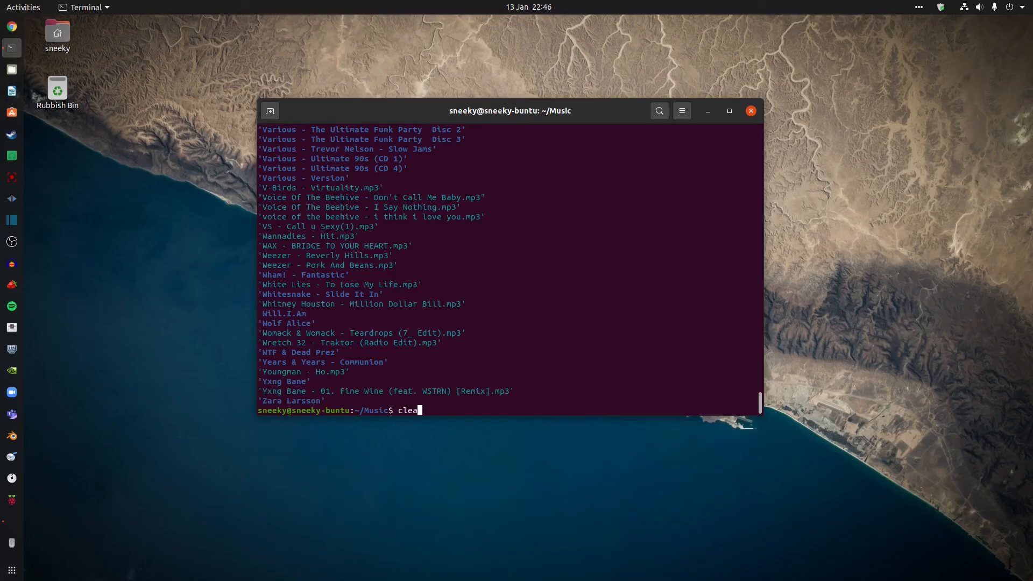
key(Return)
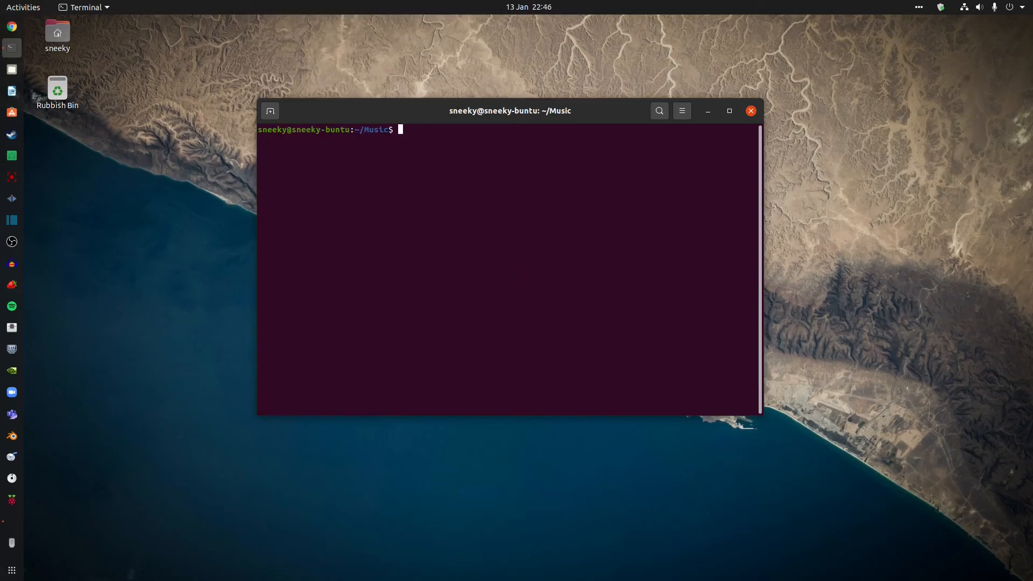